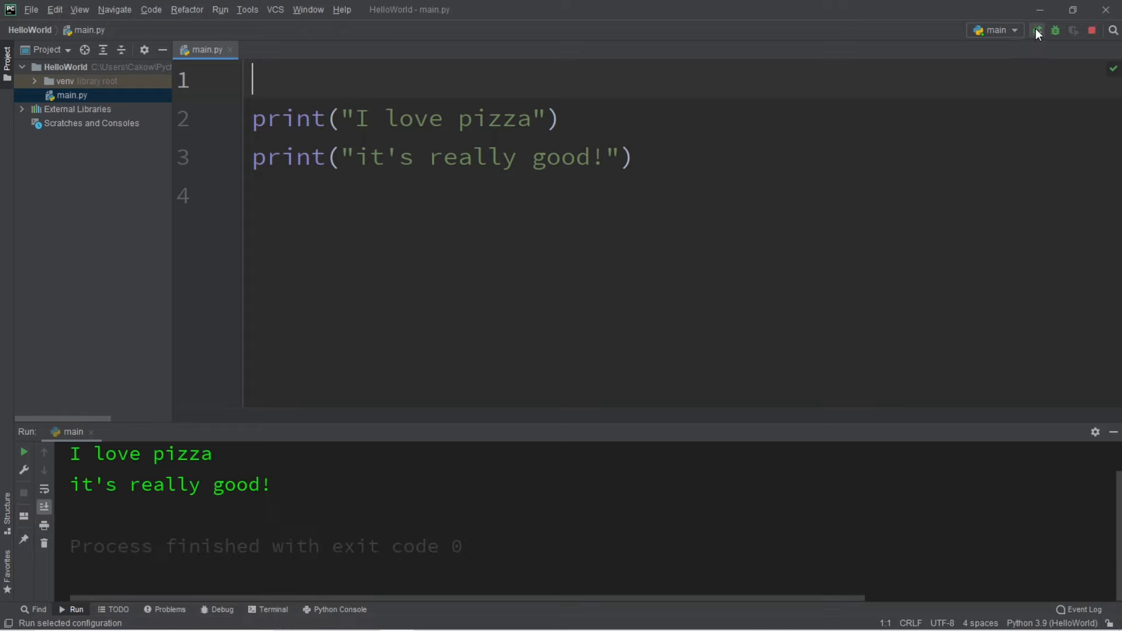
Step: Run main.py again to print 'I love pizza' and 'it's really good!'
{"action": "left_click", "coordinate": [1037, 30]}
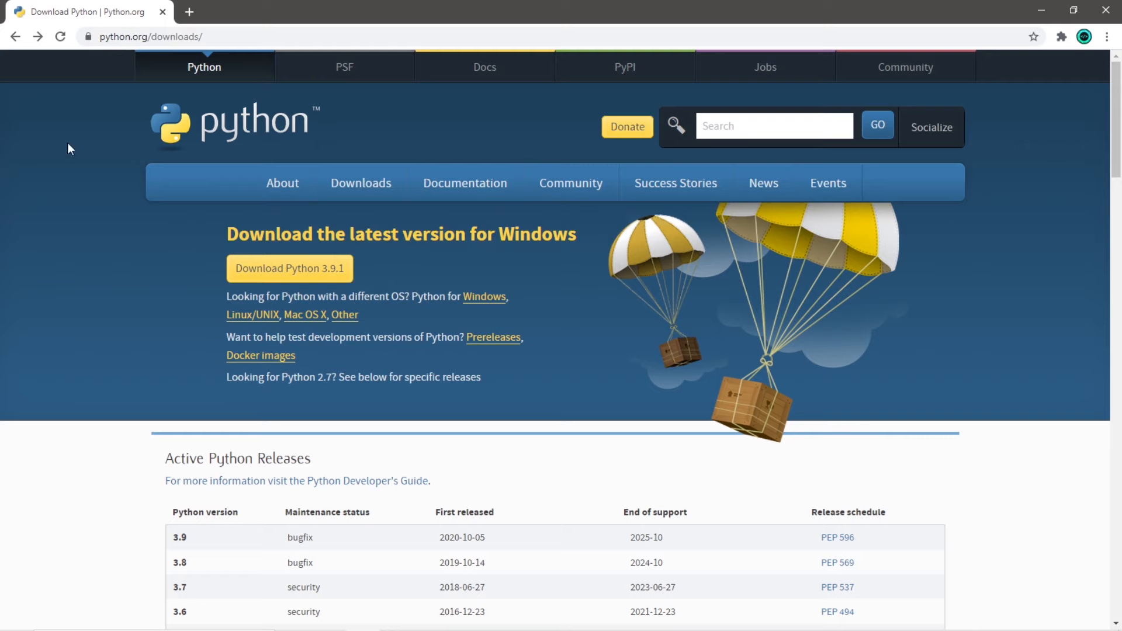
Step: Download the Python 3.9.1 installer and install it with Add Python 3.9 to PATH ticked
{"action": "left_click", "coordinate": [150, 36]}
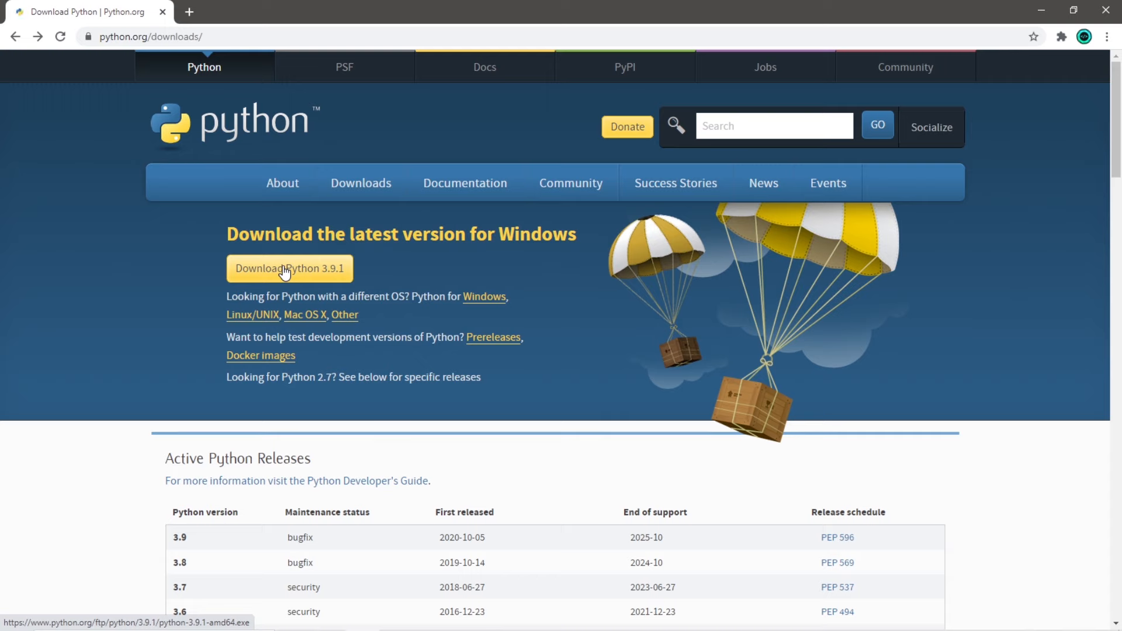
{"action": "left_click", "coordinate": [289, 268]}
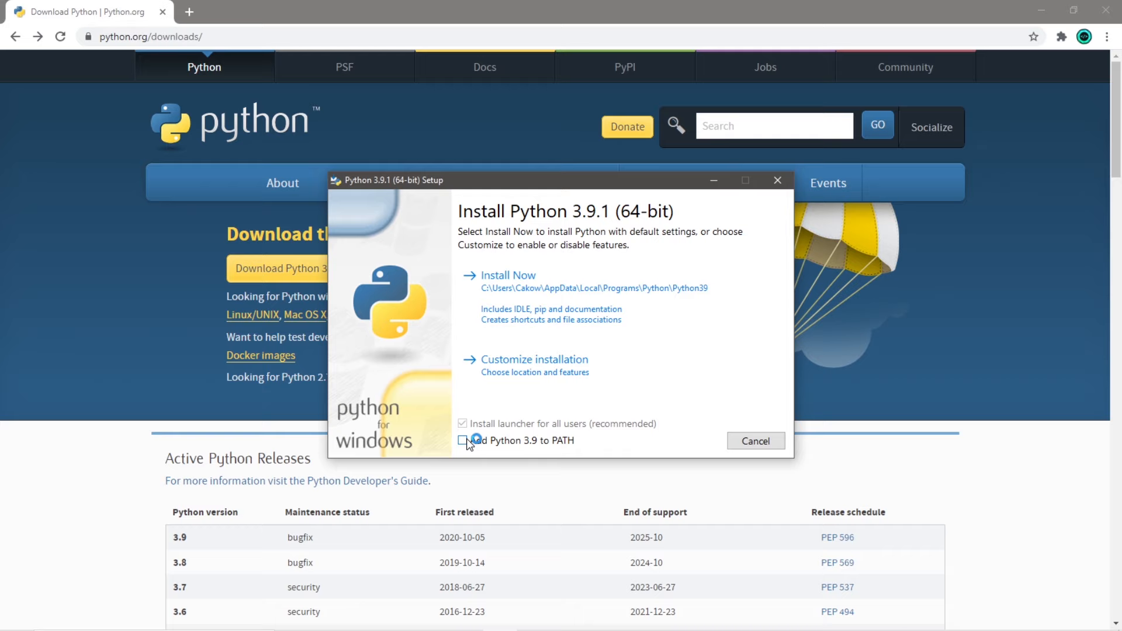
{"action": "left_click", "coordinate": [462, 440]}
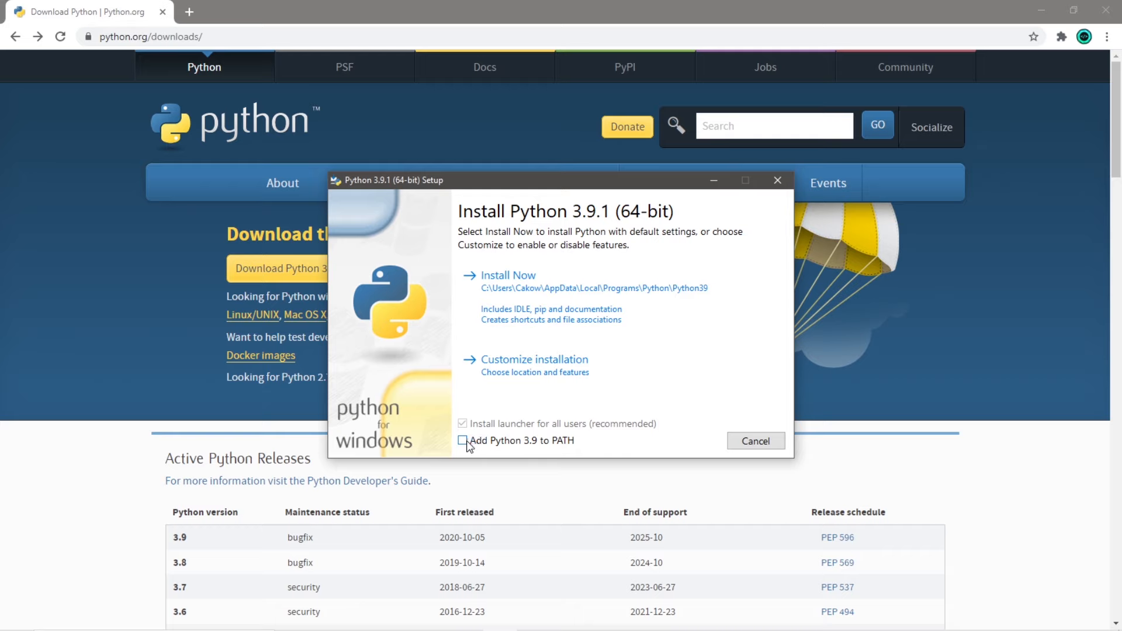
{"action": "left_click", "coordinate": [510, 275]}
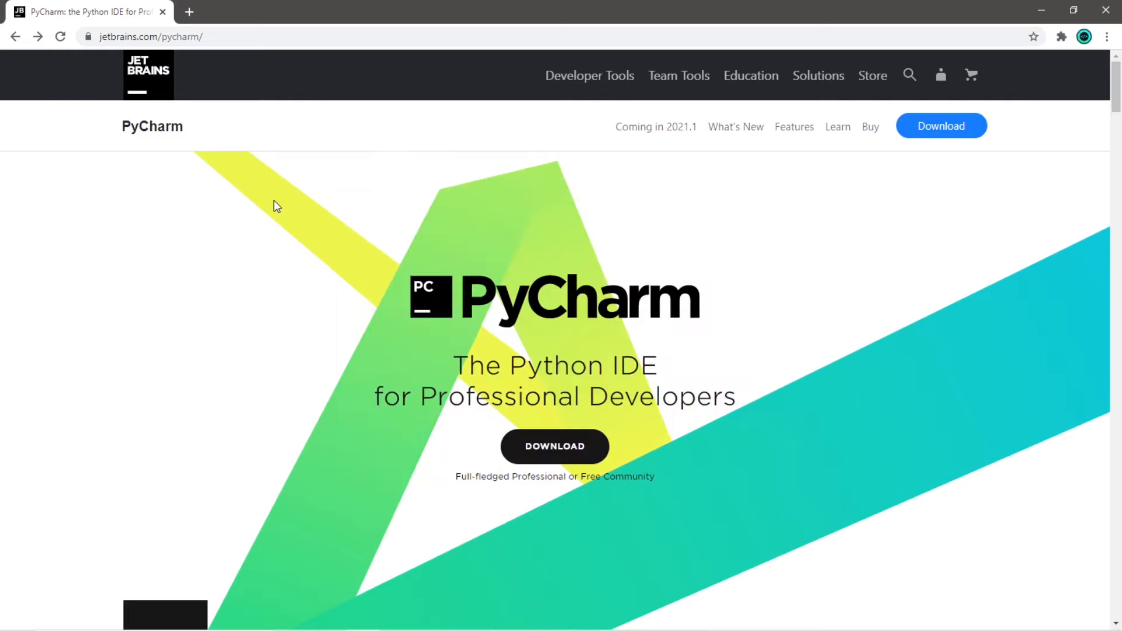
{"action": "mouse_move", "coordinate": [648, 308]}
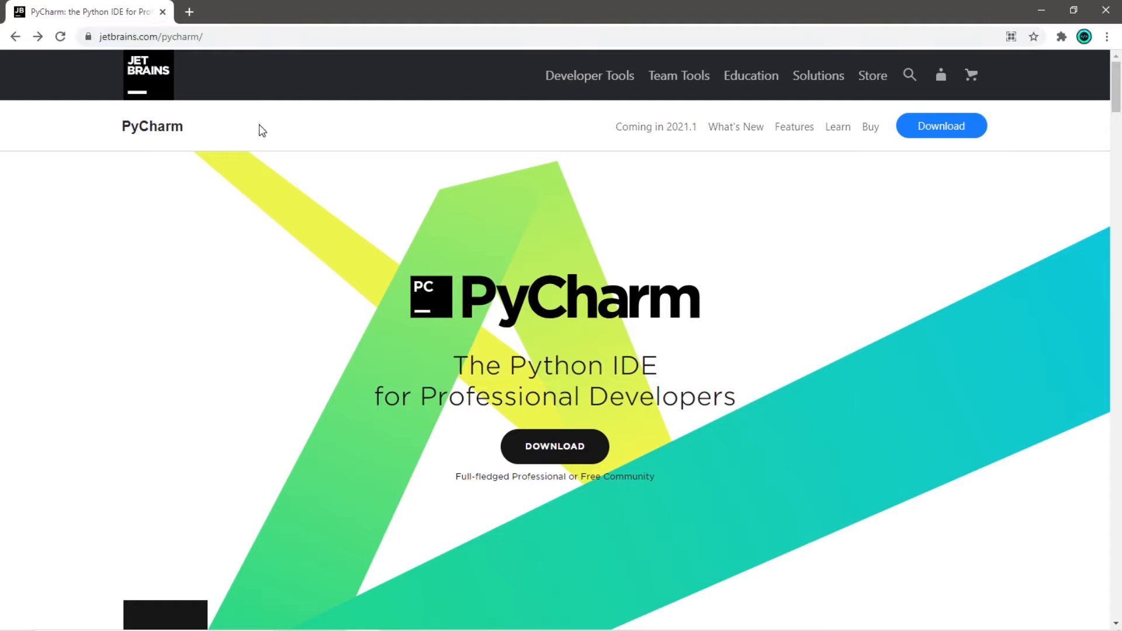
Step: Go to the PyCharm download page on jetbrains.com
{"action": "left_click", "coordinate": [940, 126]}
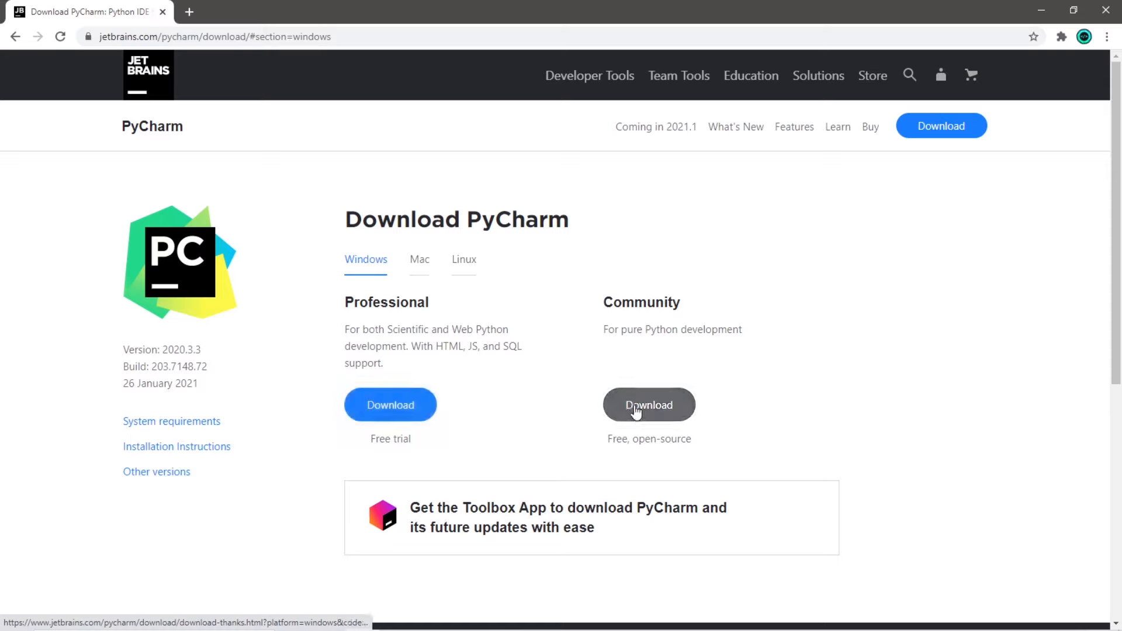
Step: Download PyCharm Community and install it to the default folder with a 64-bit desktop launcher
{"action": "left_click", "coordinate": [648, 404]}
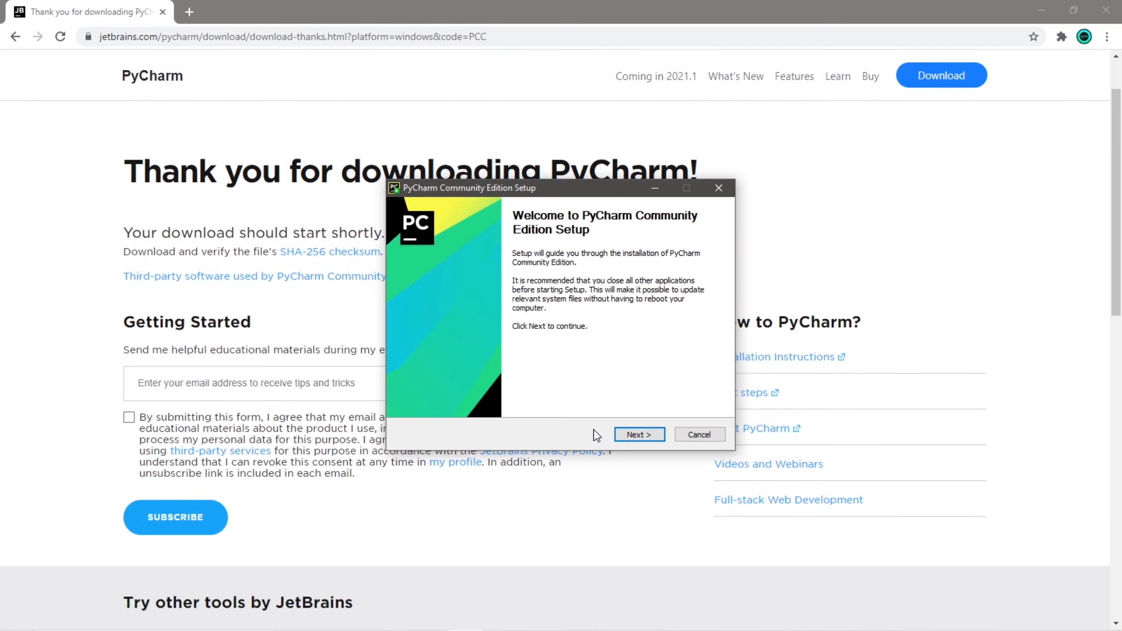
{"action": "mouse_move", "coordinate": [570, 434]}
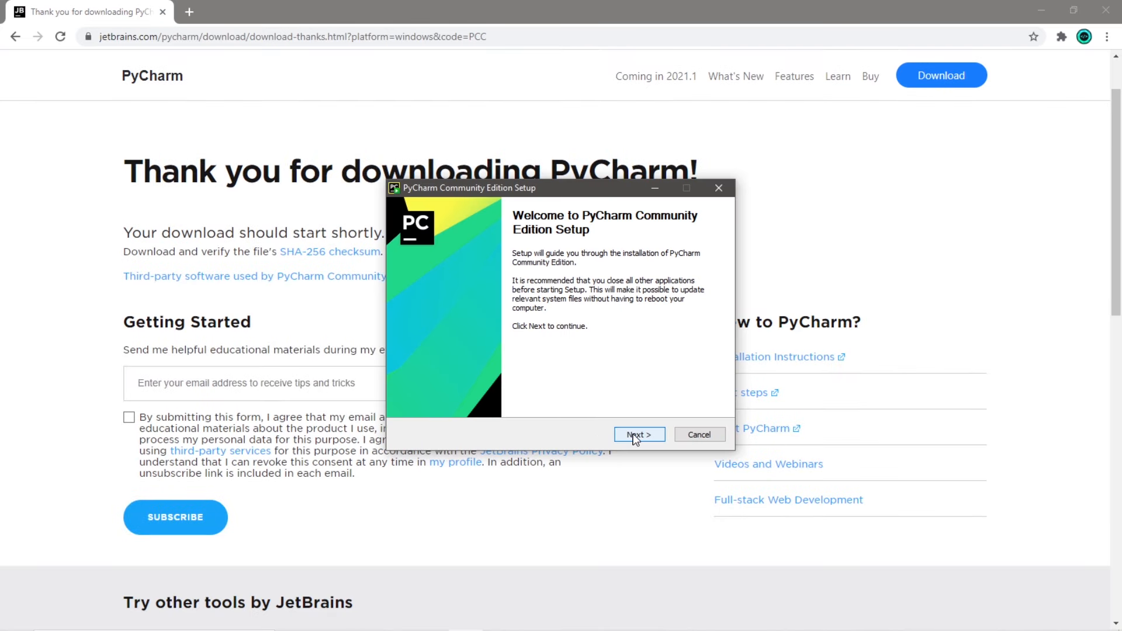
{"action": "left_click", "coordinate": [638, 434]}
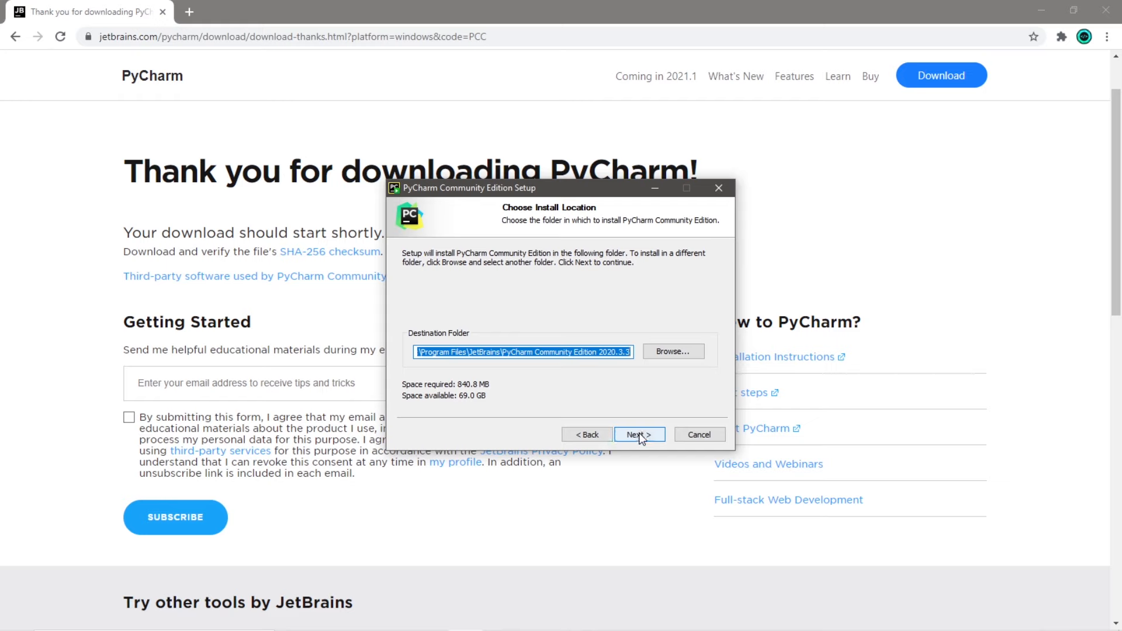
{"action": "left_click", "coordinate": [638, 434]}
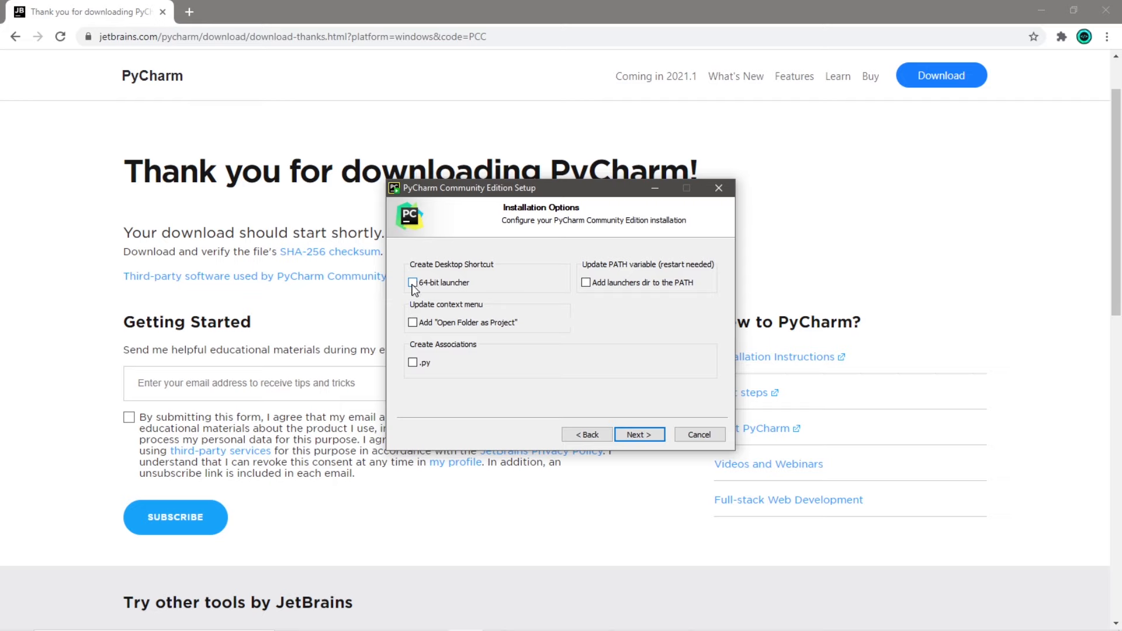
{"action": "left_click", "coordinate": [412, 281]}
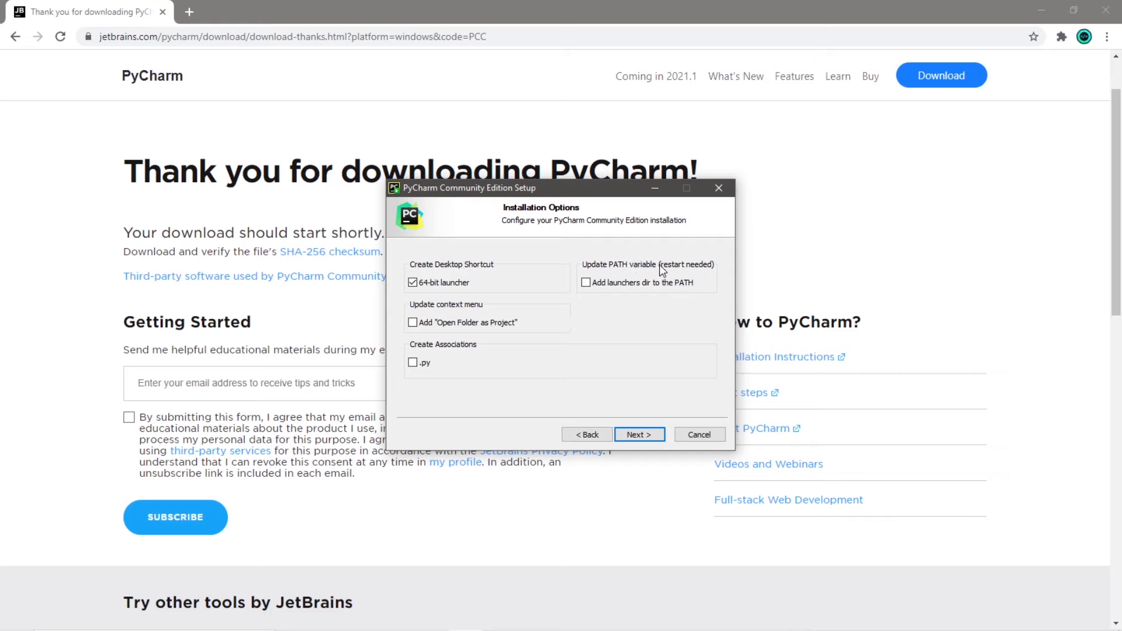
{"action": "left_click", "coordinate": [637, 434]}
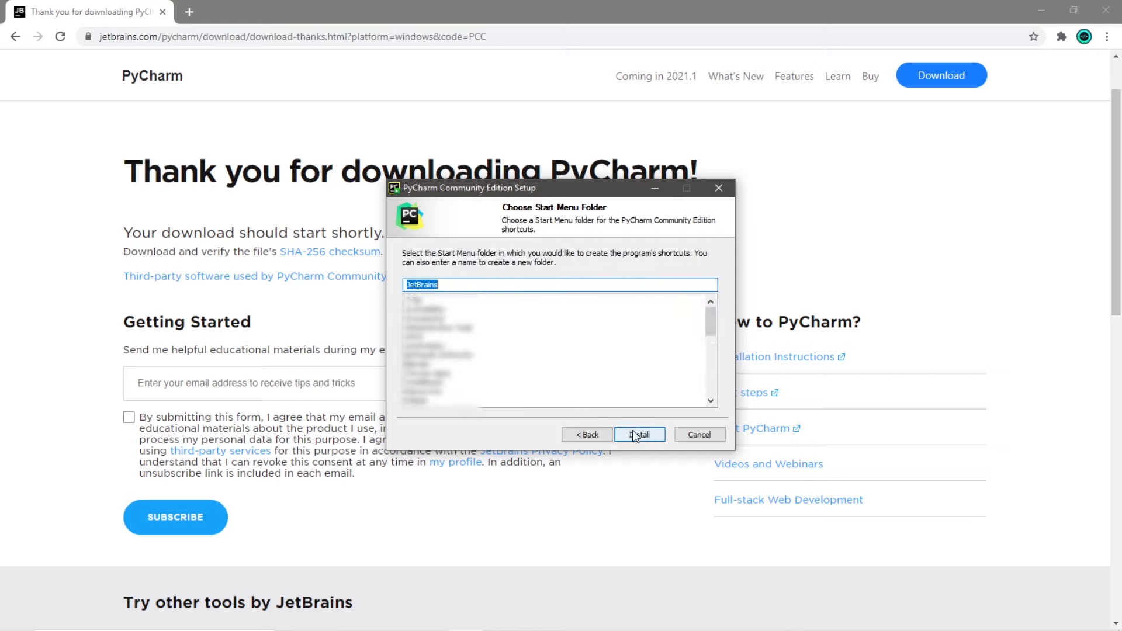
{"action": "left_click", "coordinate": [639, 434]}
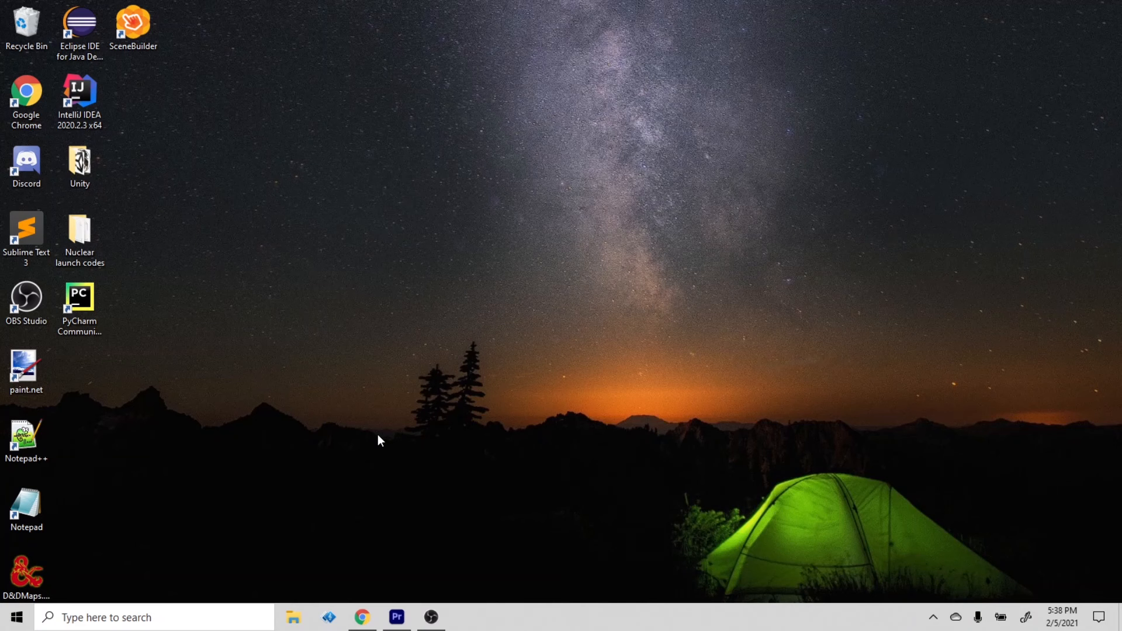
Step: Launch PyCharm Community Edition from its desktop shortcut
{"action": "left_click", "coordinate": [79, 301]}
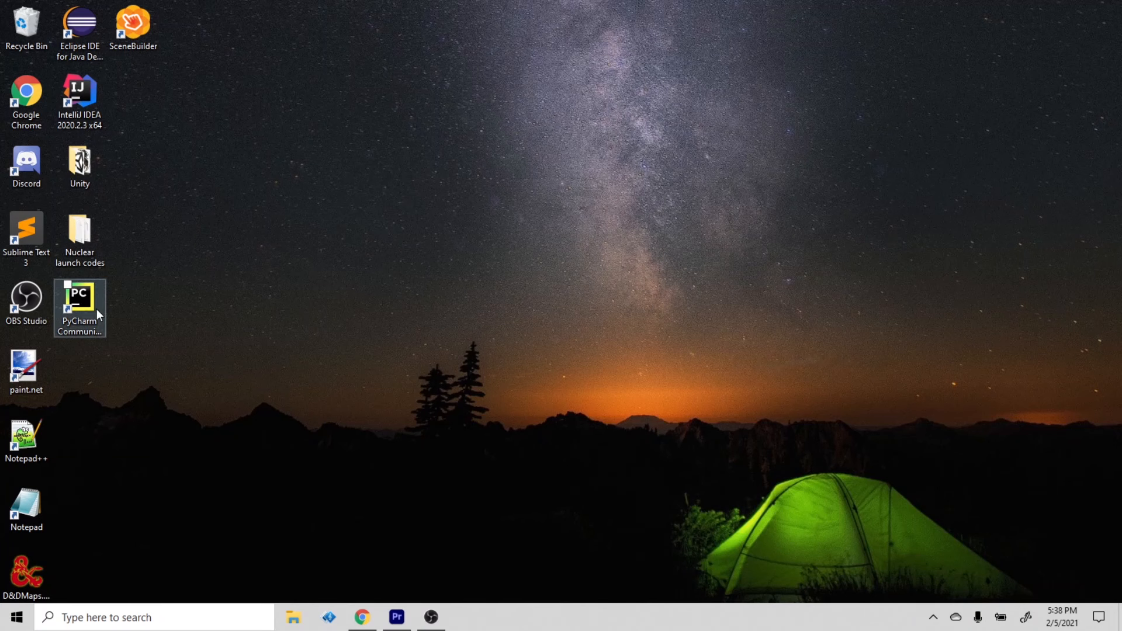
{"action": "left_click", "coordinate": [80, 293]}
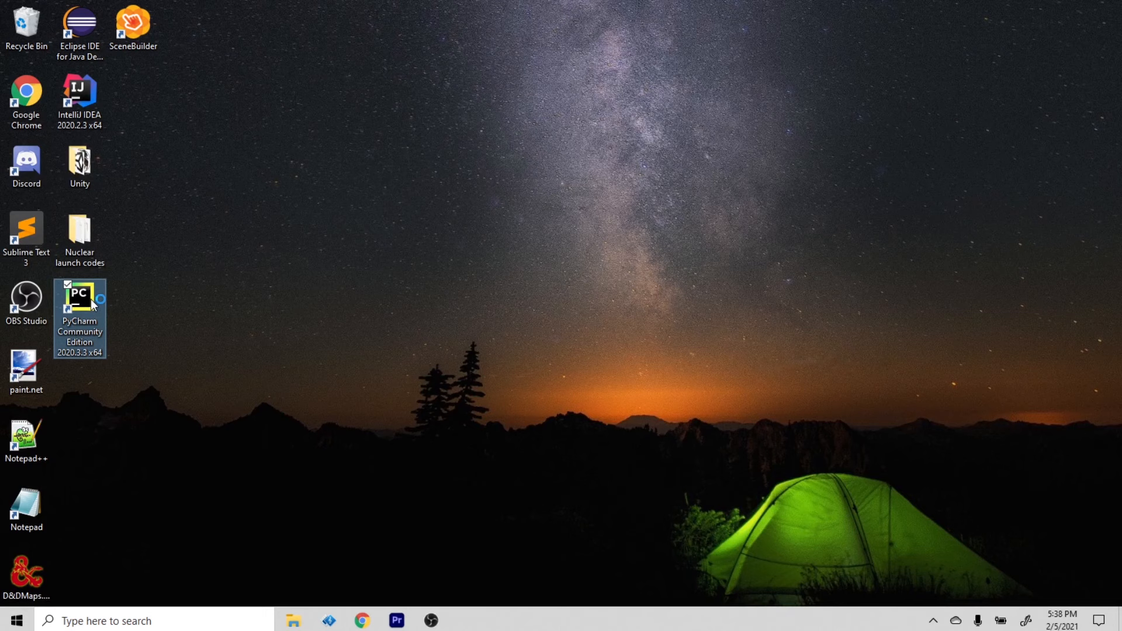
{"action": "double_click", "coordinate": [80, 315]}
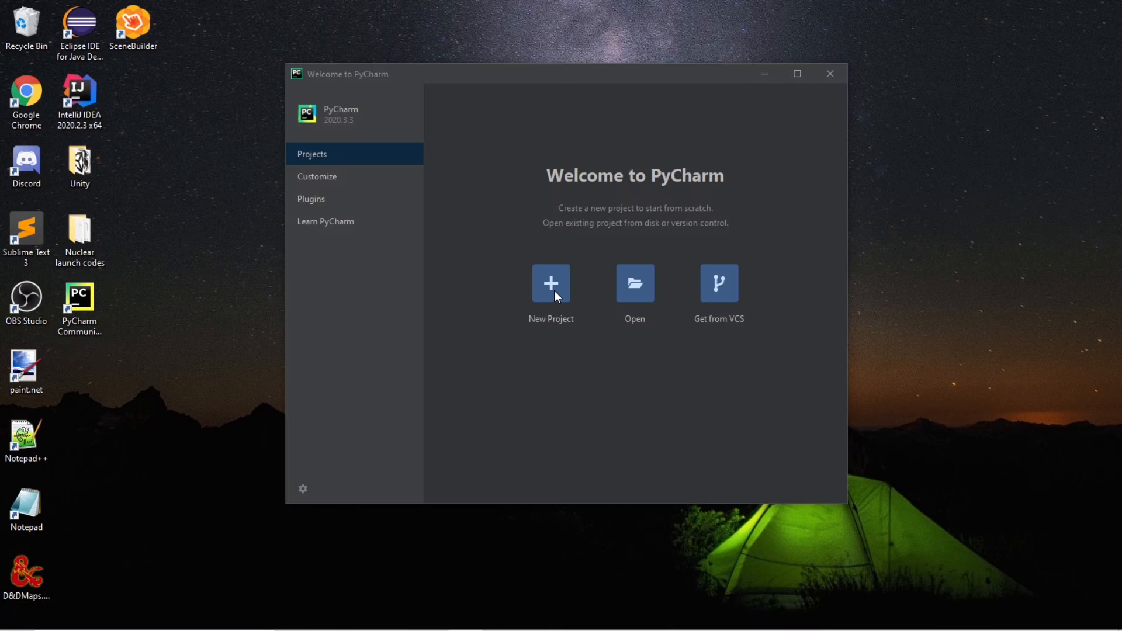
Step: Create a new project named helloWorld without the main.py welcome script
{"action": "left_click", "coordinate": [550, 283]}
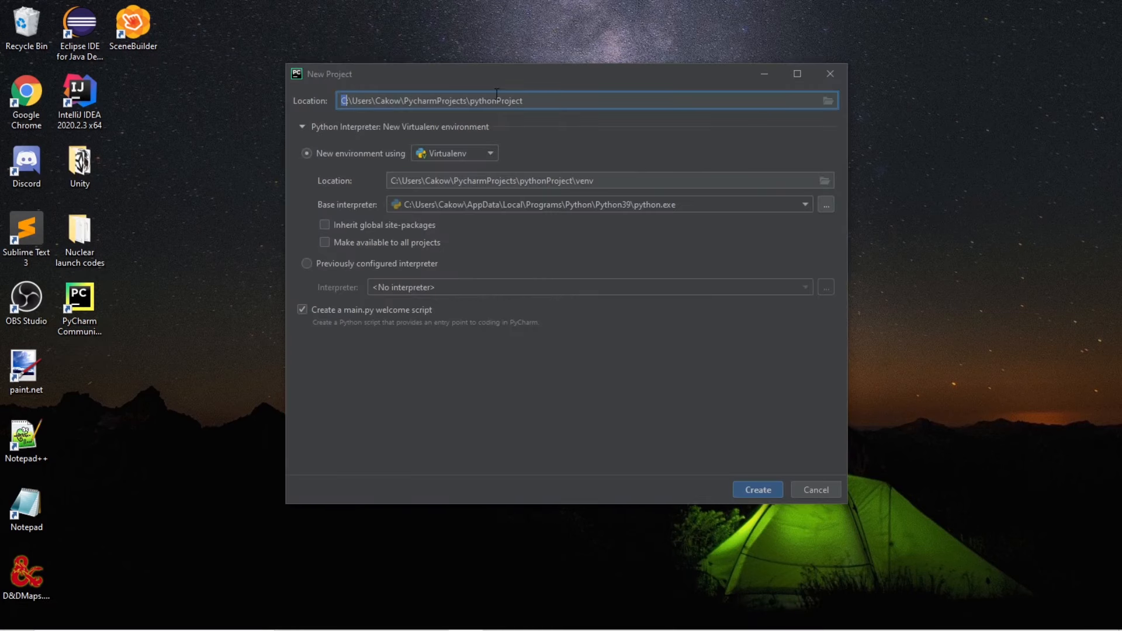
{"action": "double_click", "coordinate": [494, 100]}
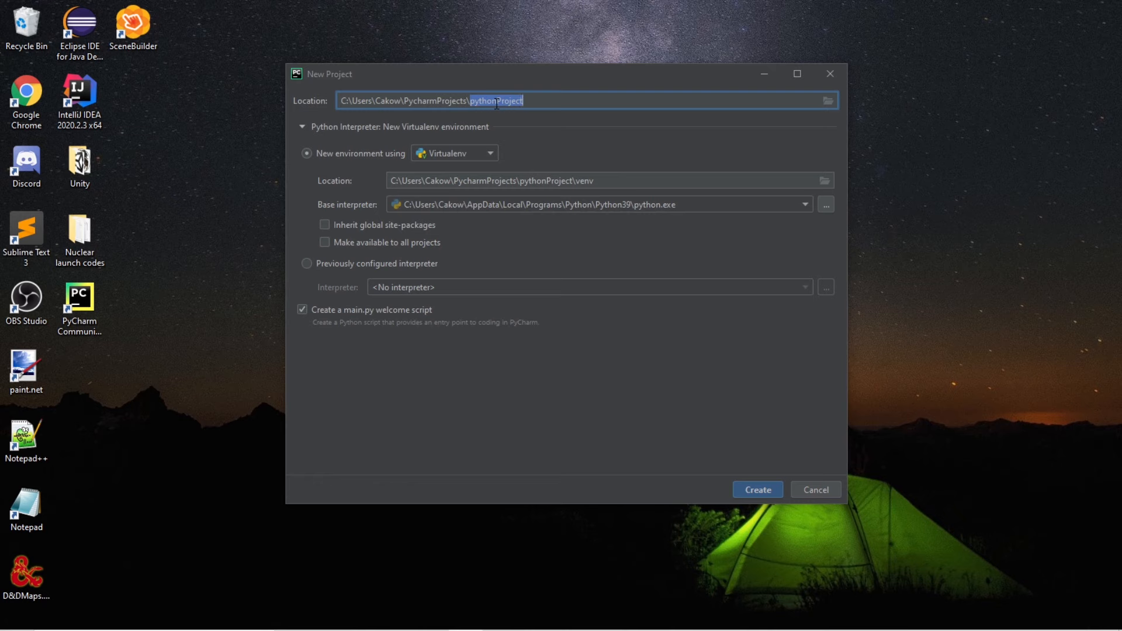
{"action": "type", "text": "hello"}
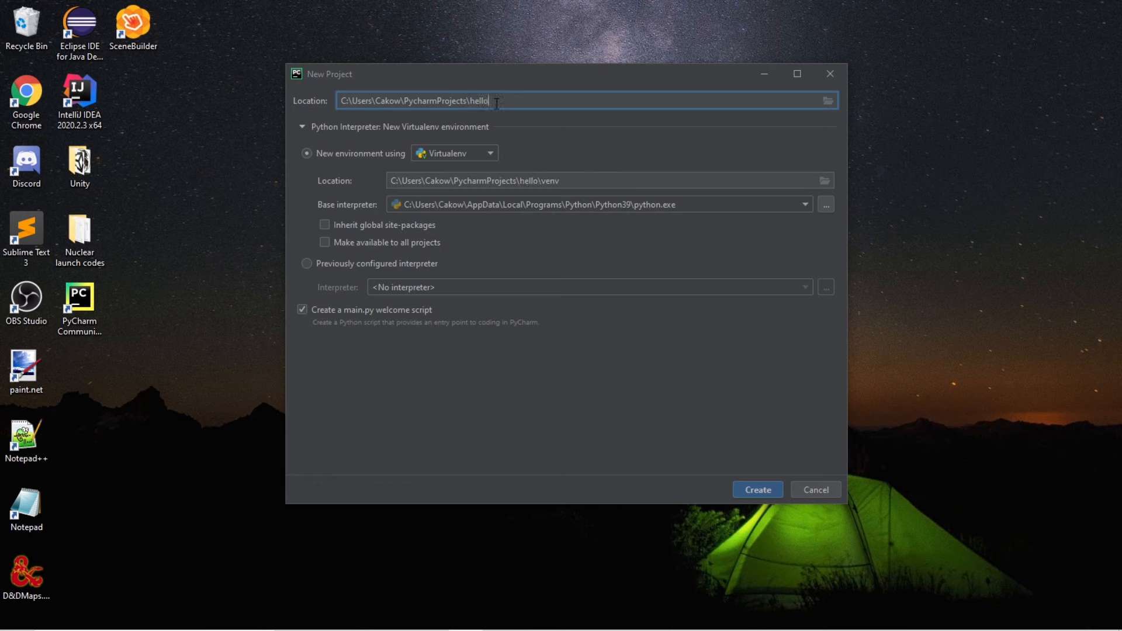
{"action": "type", "text": "World"}
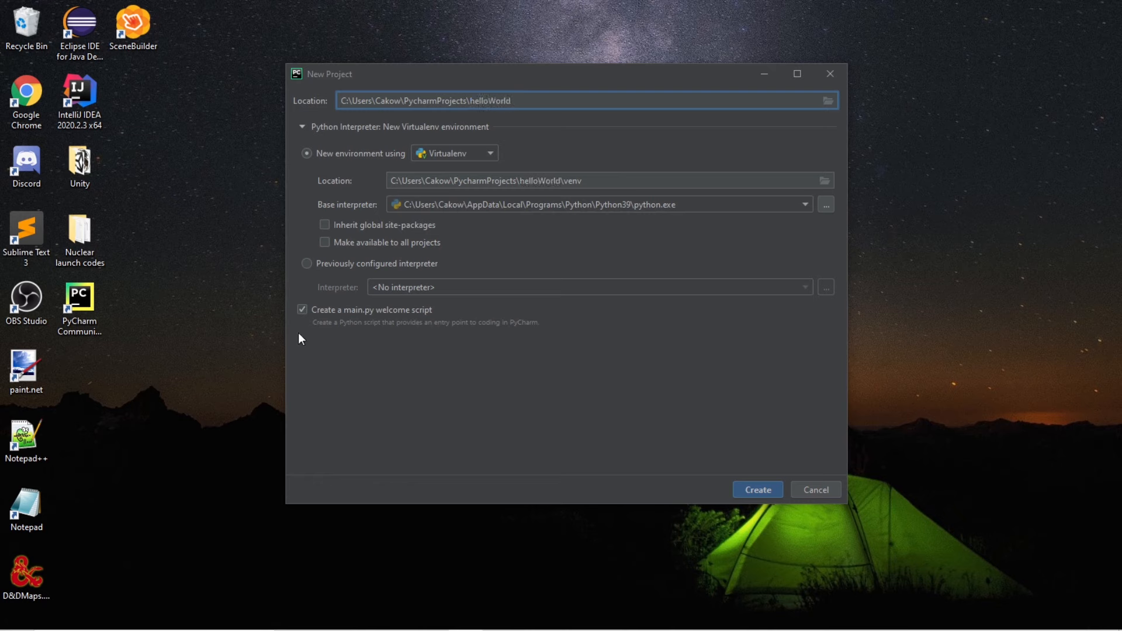
{"action": "mouse_move", "coordinate": [360, 317]}
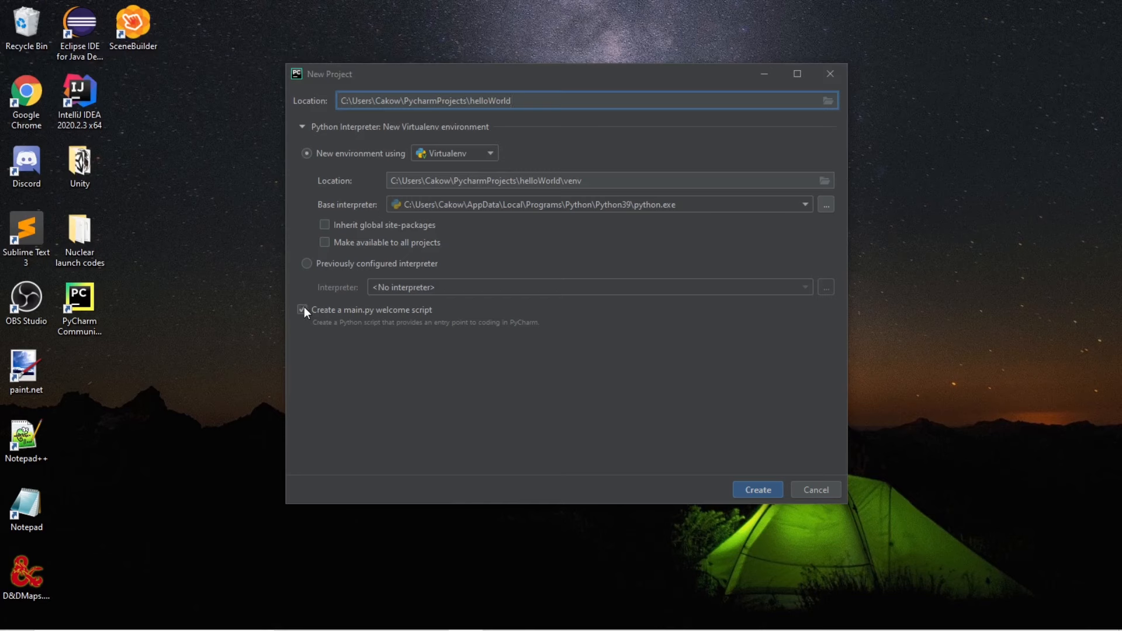
{"action": "left_click", "coordinate": [301, 309]}
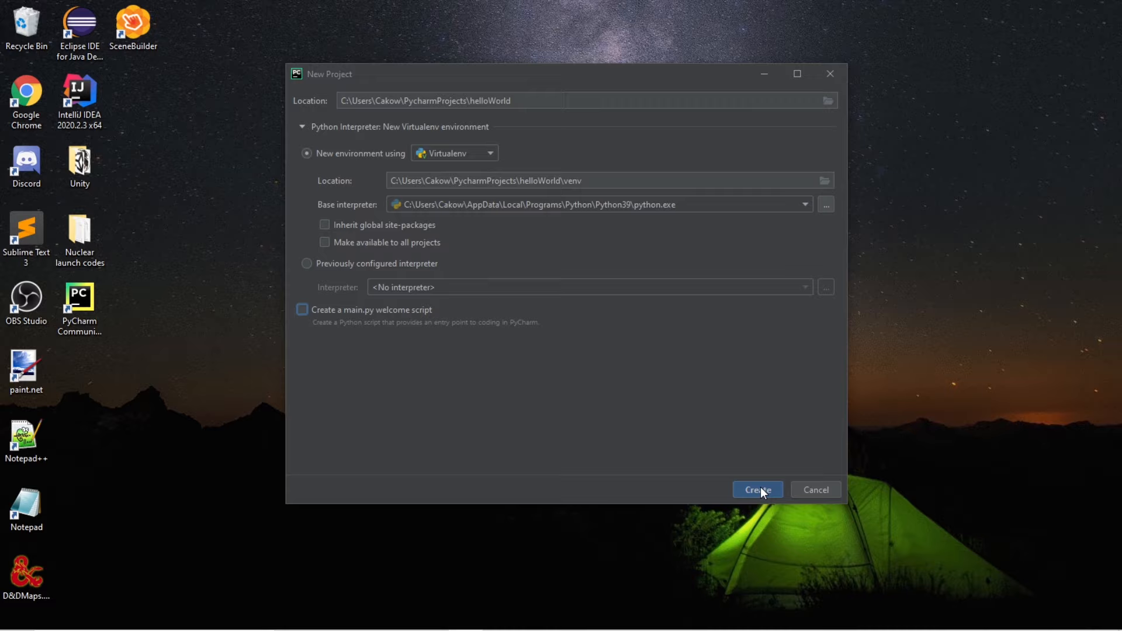
{"action": "left_click", "coordinate": [756, 490]}
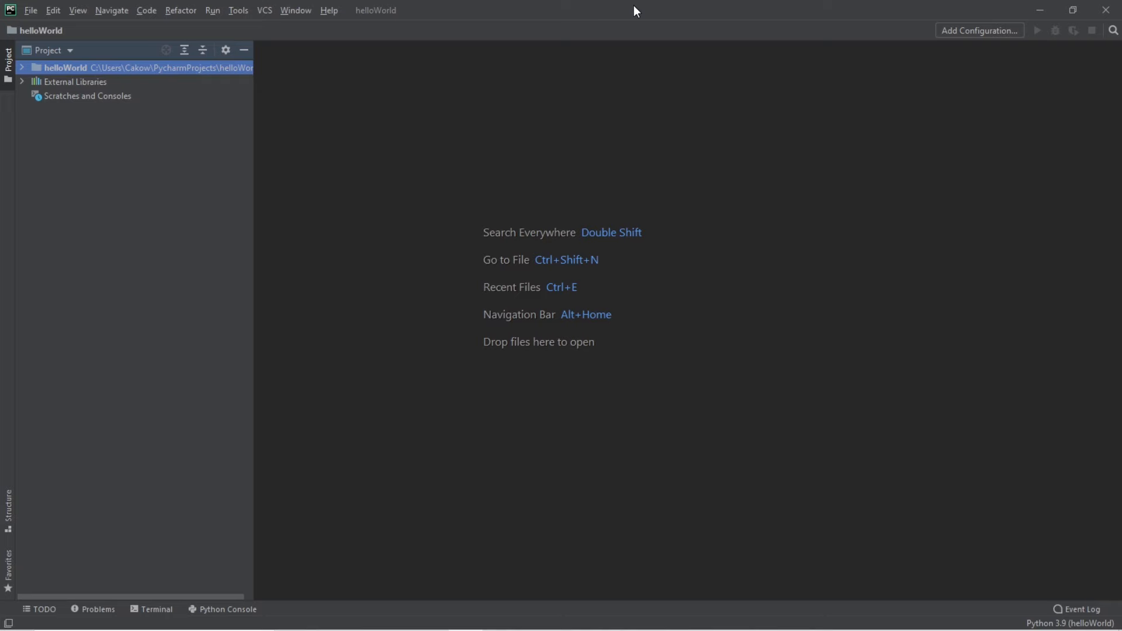
{"action": "mouse_move", "coordinate": [379, 7]}
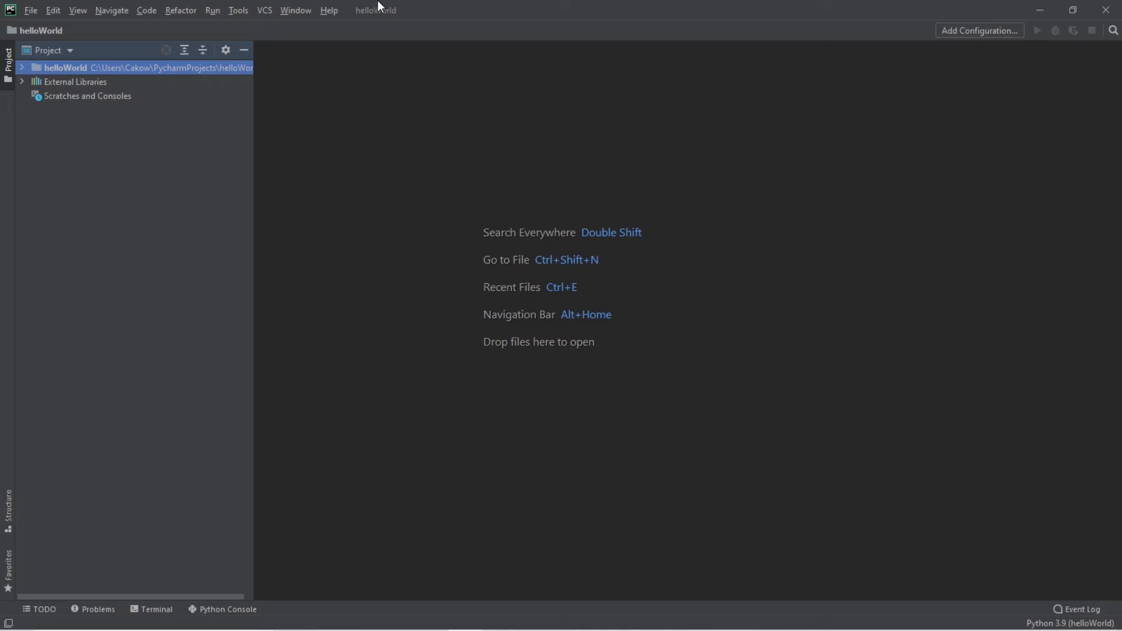
Step: Add a Python file named main to helloWorld and reopen new-project setup
{"action": "left_click", "coordinate": [31, 10]}
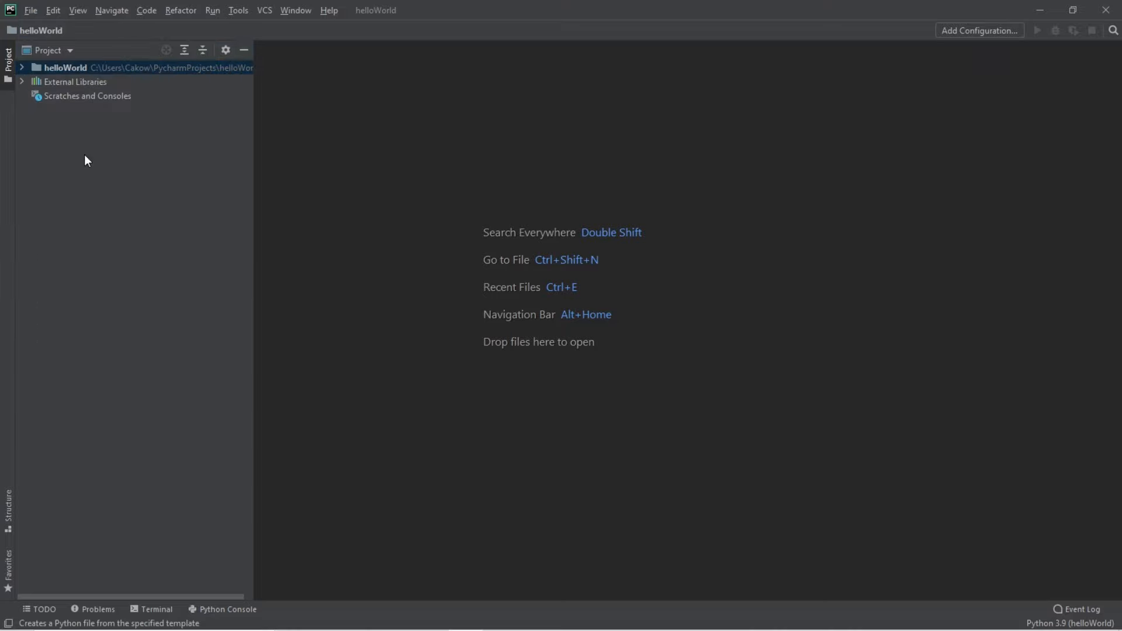
{"action": "type", "text": "ma"}
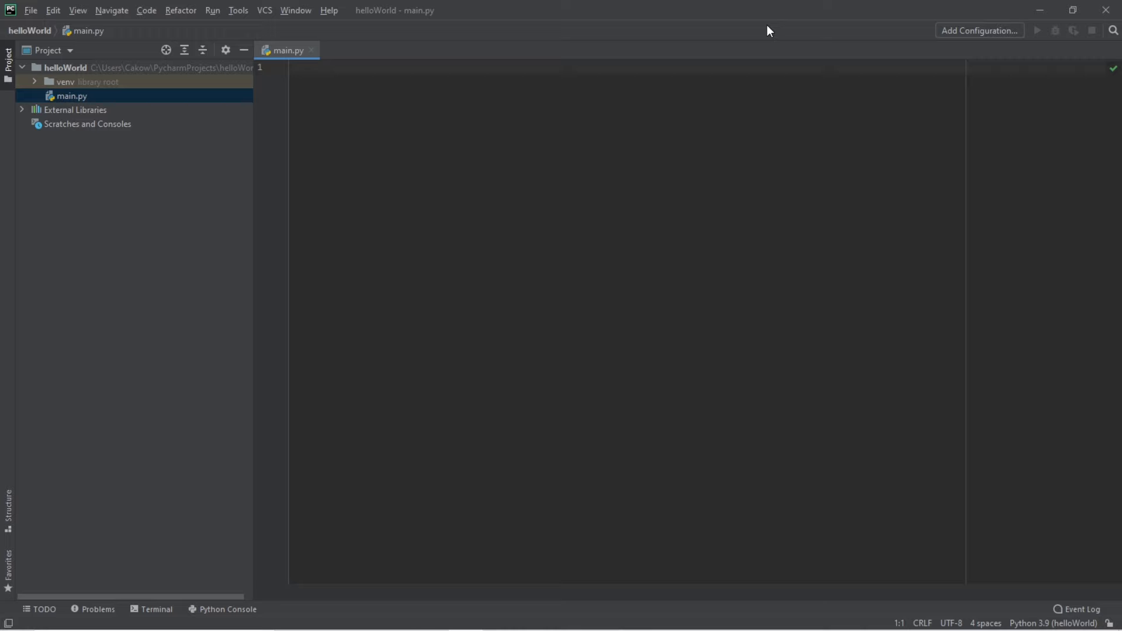
{"action": "left_click", "coordinate": [293, 67]}
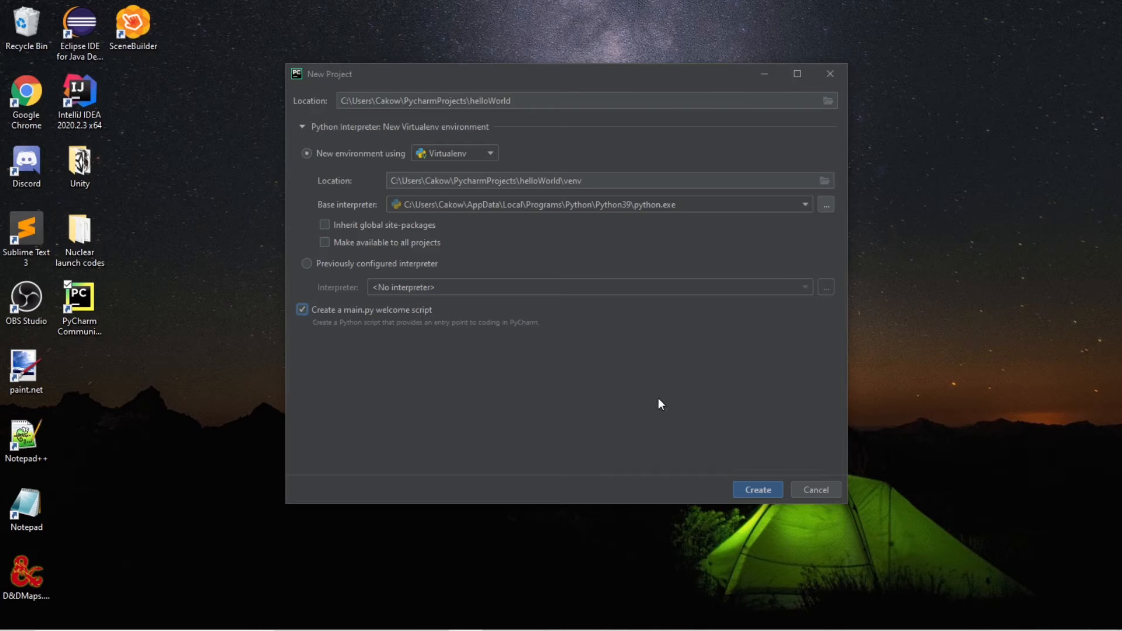
Step: Create the project with the welcome script, then delete all sample code in main.py
{"action": "left_click", "coordinate": [757, 490]}
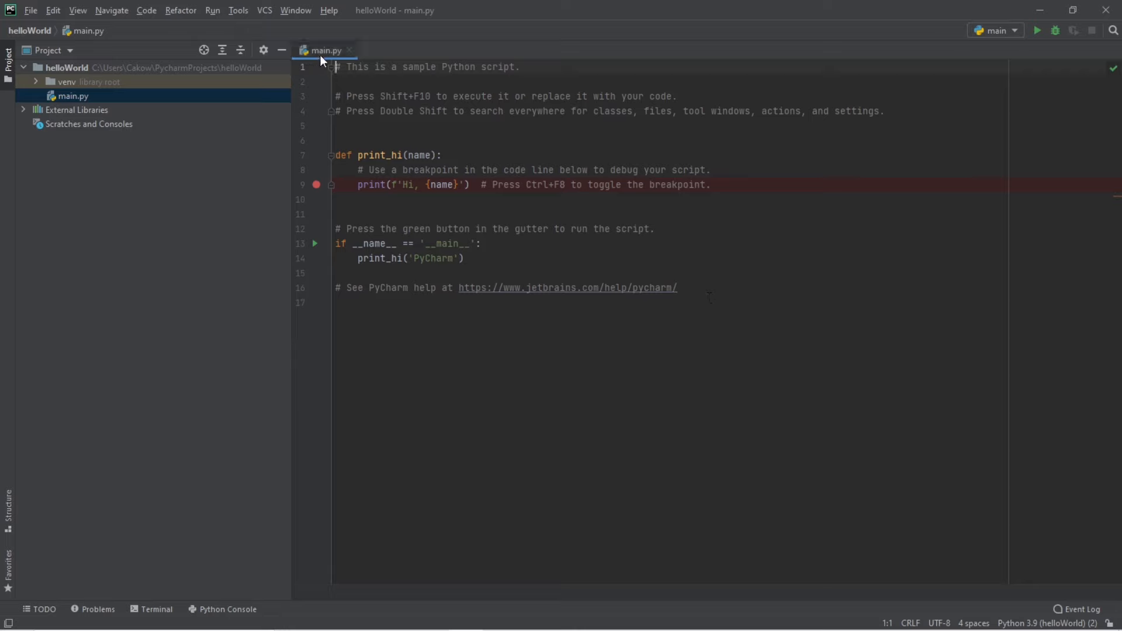
{"action": "left_click", "coordinate": [677, 287]}
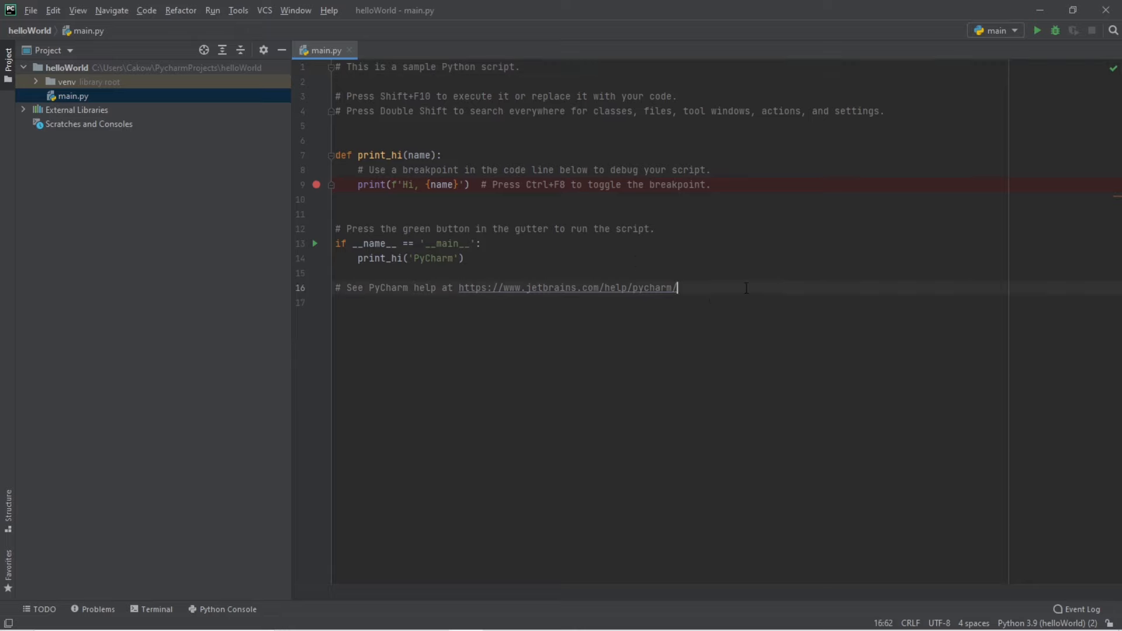
{"action": "key", "text": "ctrl+a"}
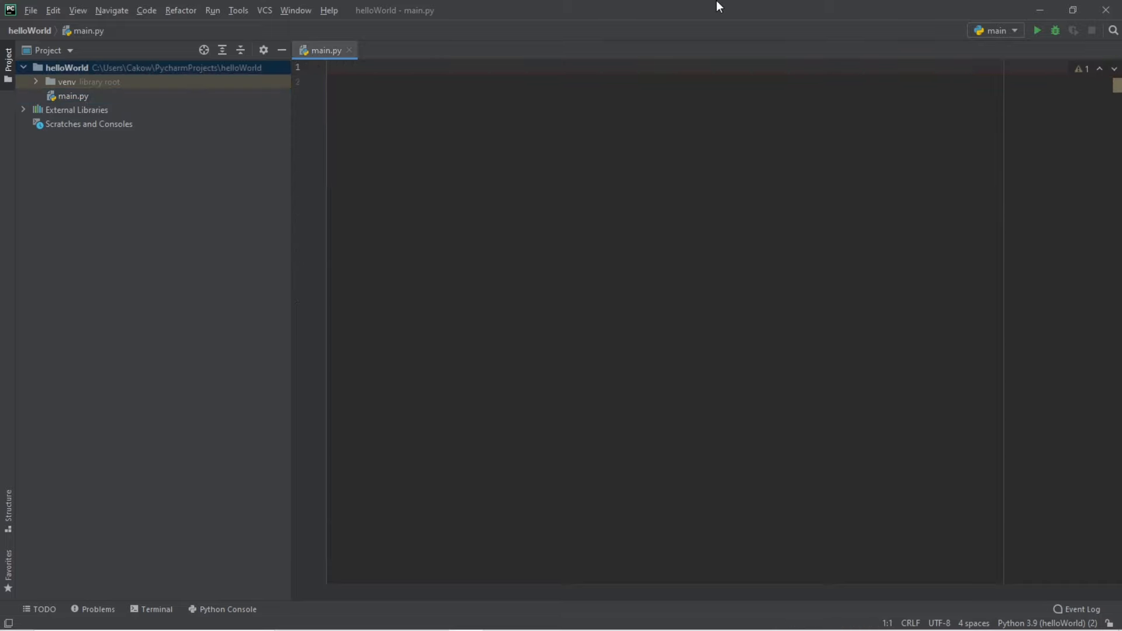
{"action": "type", "text": "pr"}
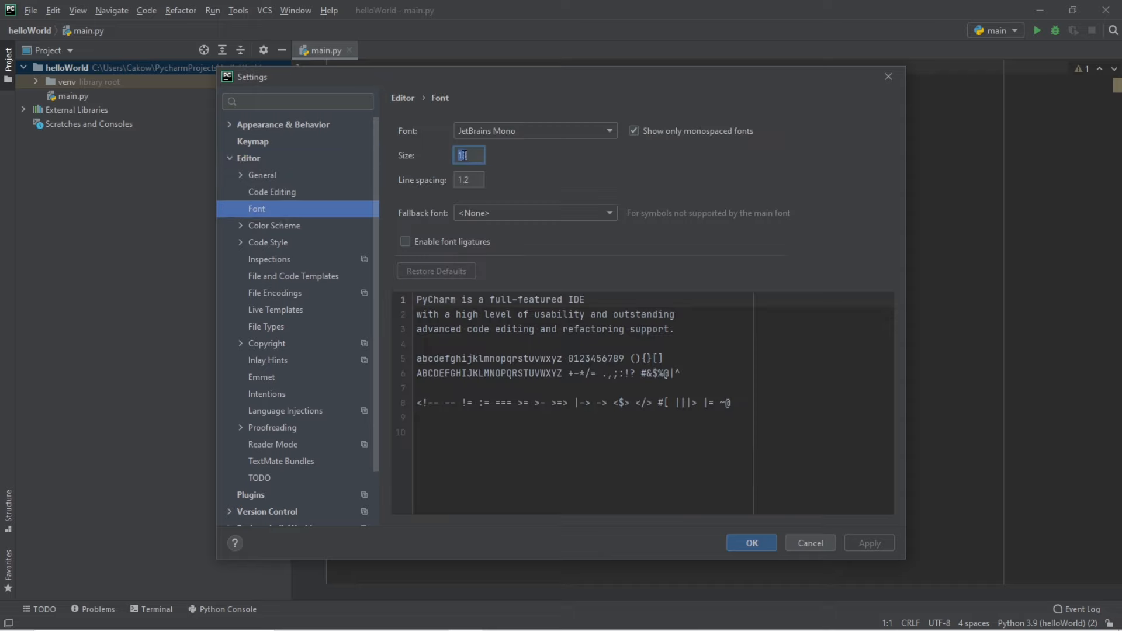
Step: Set the editor font to Source Code Pro at size 25
{"action": "type", "text": "25"}
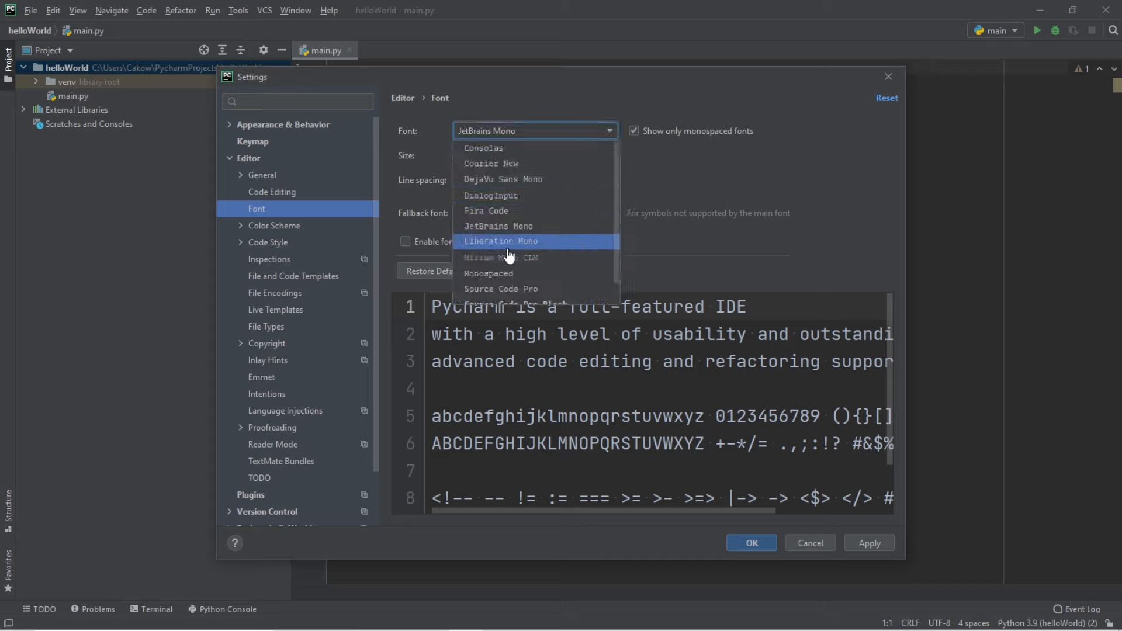
{"action": "scroll", "scroll_direction": "down", "scroll_amount": 3}
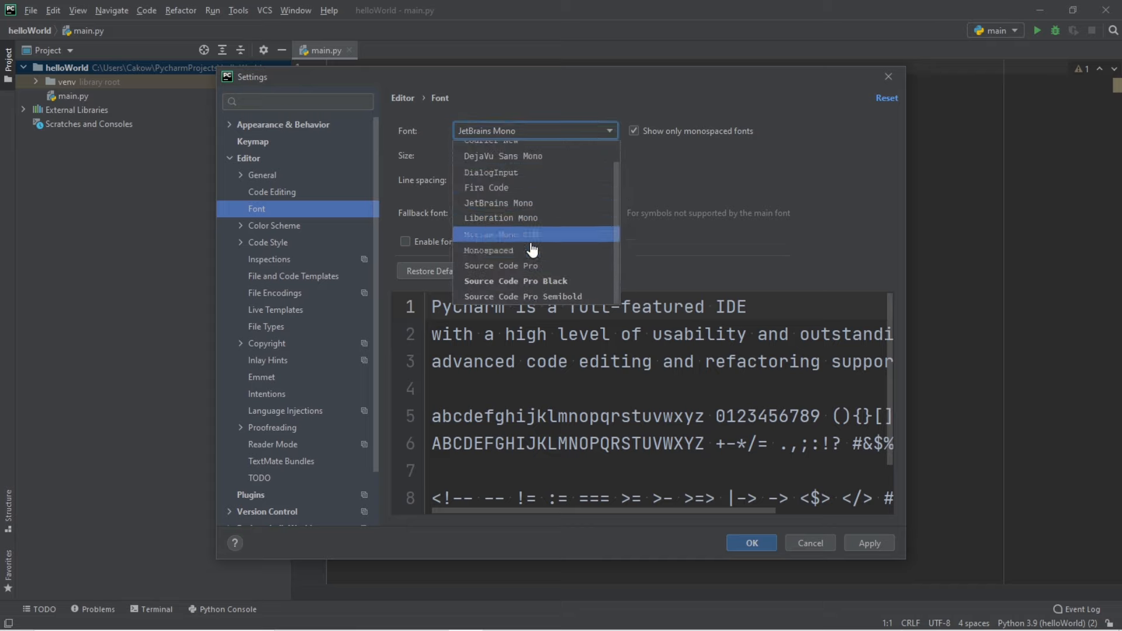
{"action": "left_click", "coordinate": [501, 265]}
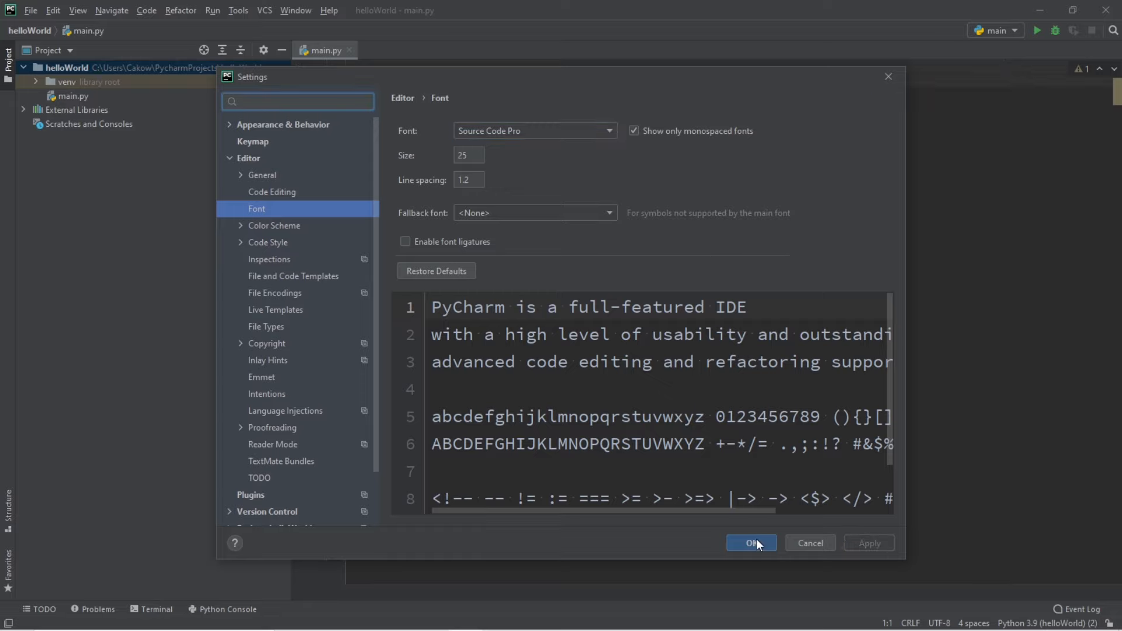
{"action": "left_click", "coordinate": [751, 543]}
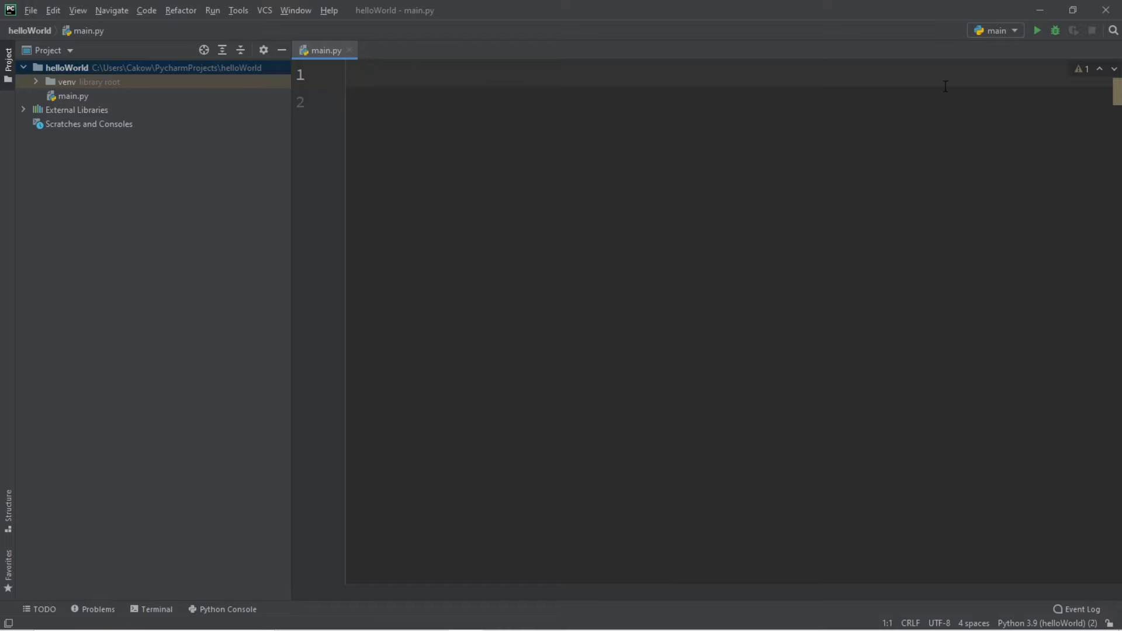
{"action": "mouse_move", "coordinate": [1038, 30]}
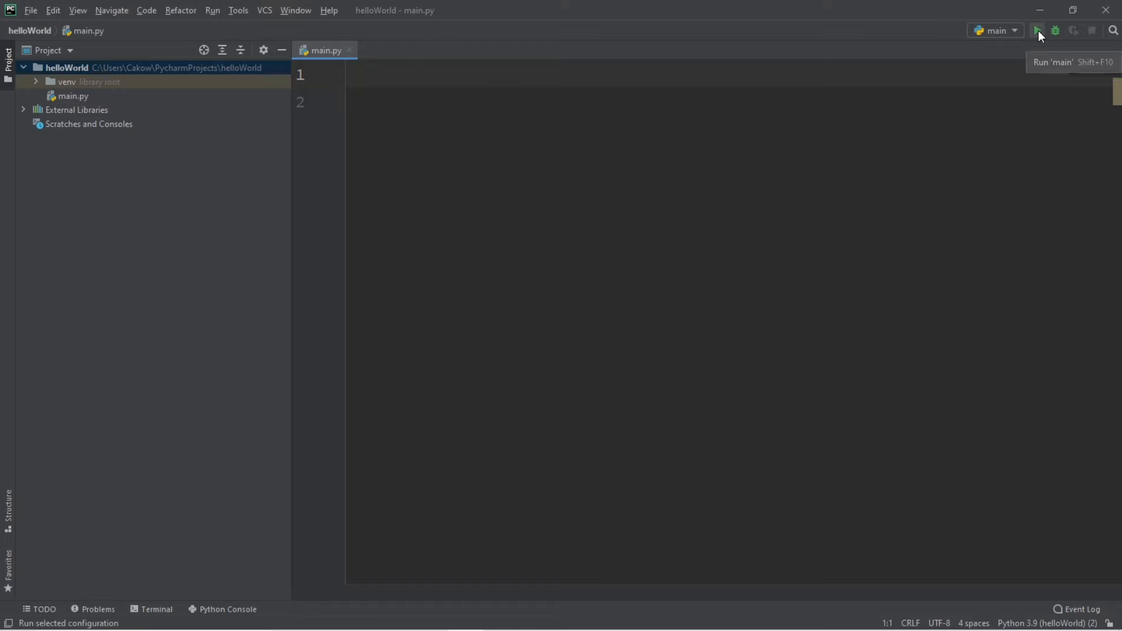
{"action": "mouse_move", "coordinate": [225, 29]}
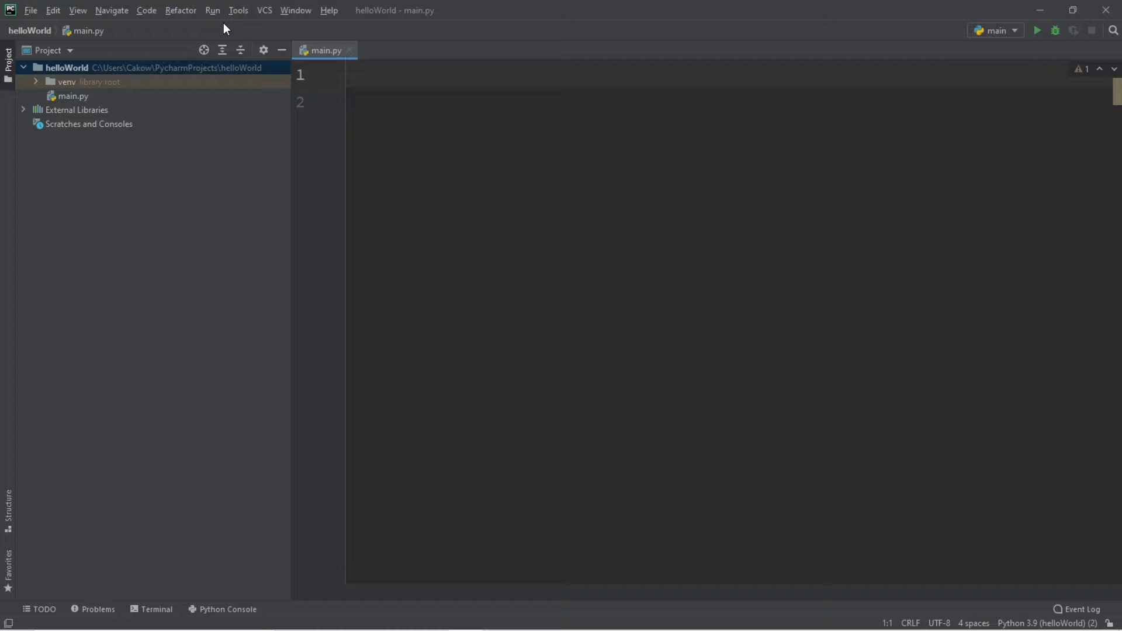
Step: Run 'main' from the Run menu and inspect the exit code 0 message
{"action": "left_click", "coordinate": [212, 10]}
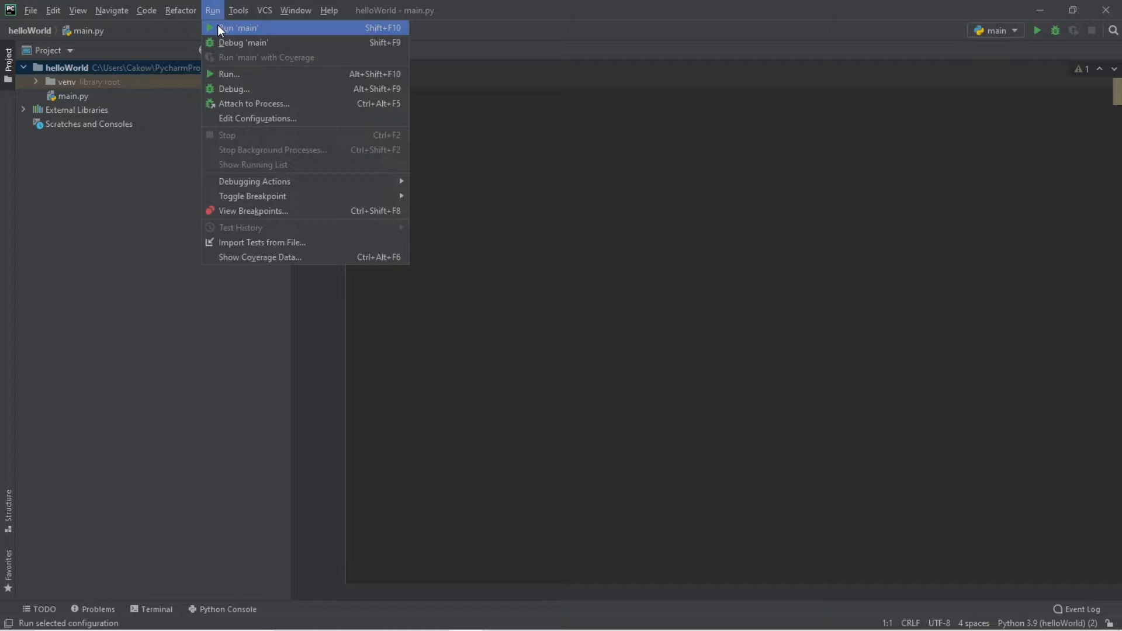
{"action": "left_click", "coordinate": [239, 27]}
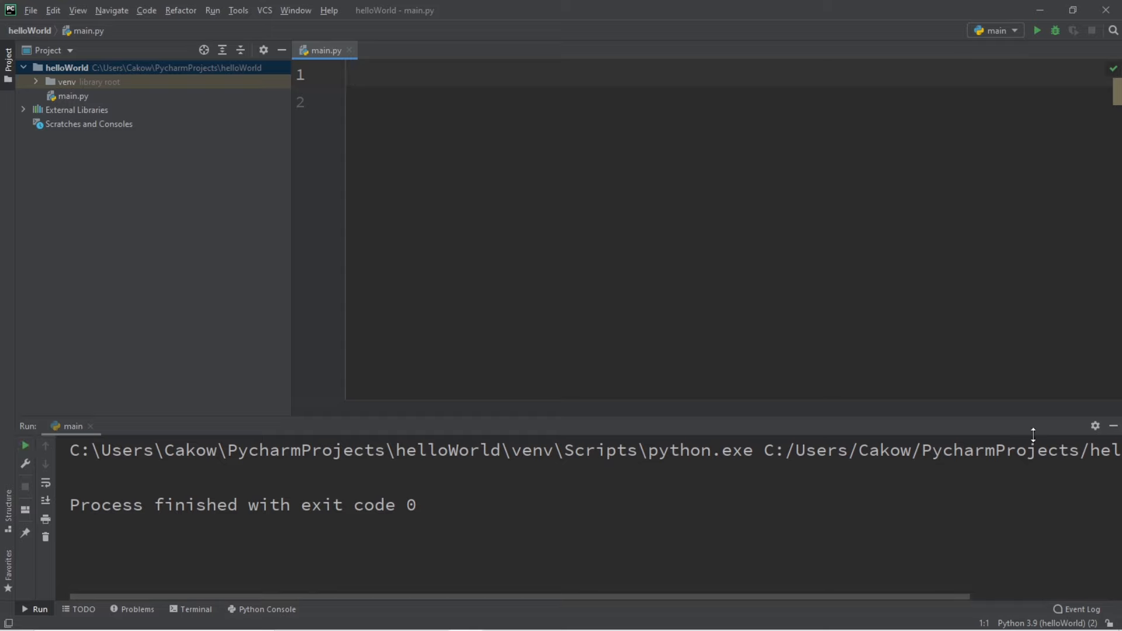
{"action": "mouse_move", "coordinate": [191, 570]}
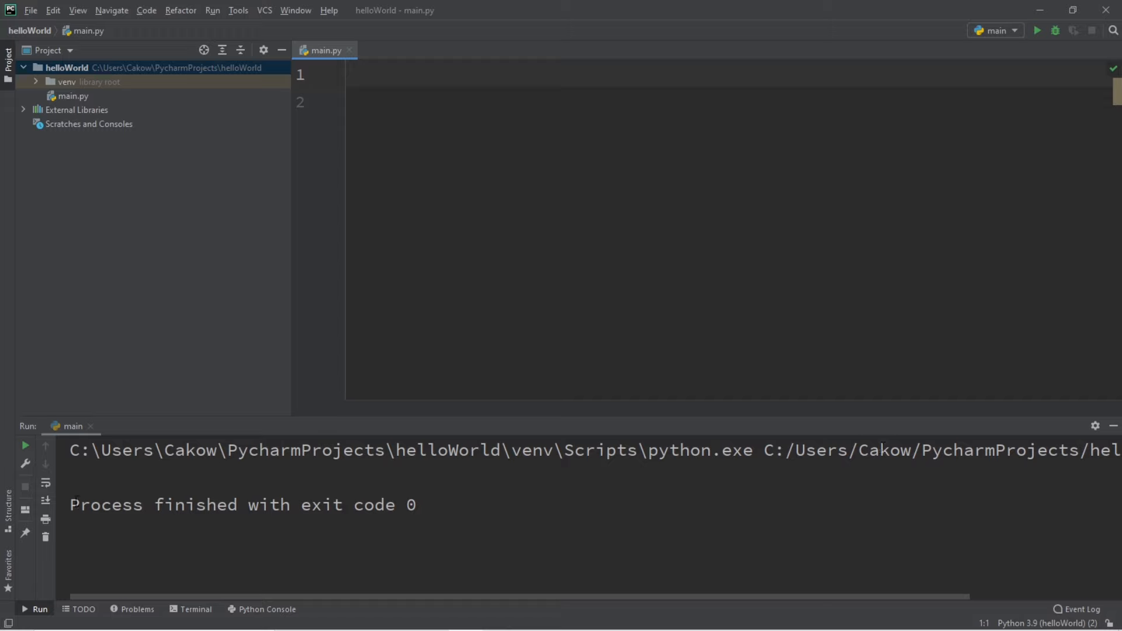
{"action": "double_click", "coordinate": [409, 504]}
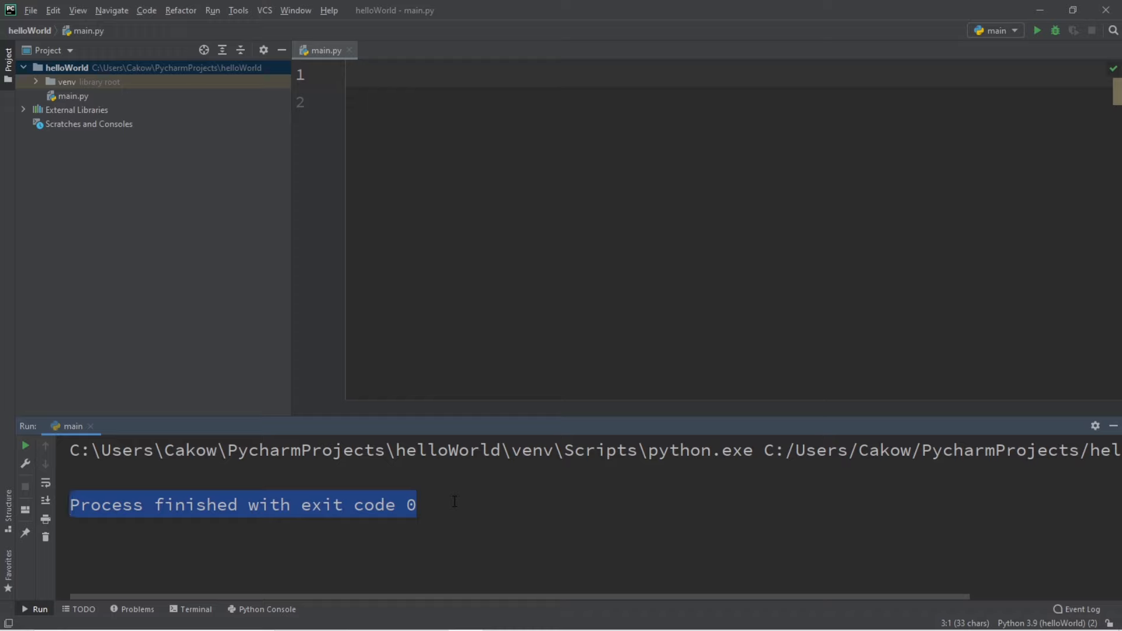
{"action": "left_click", "coordinate": [415, 505]}
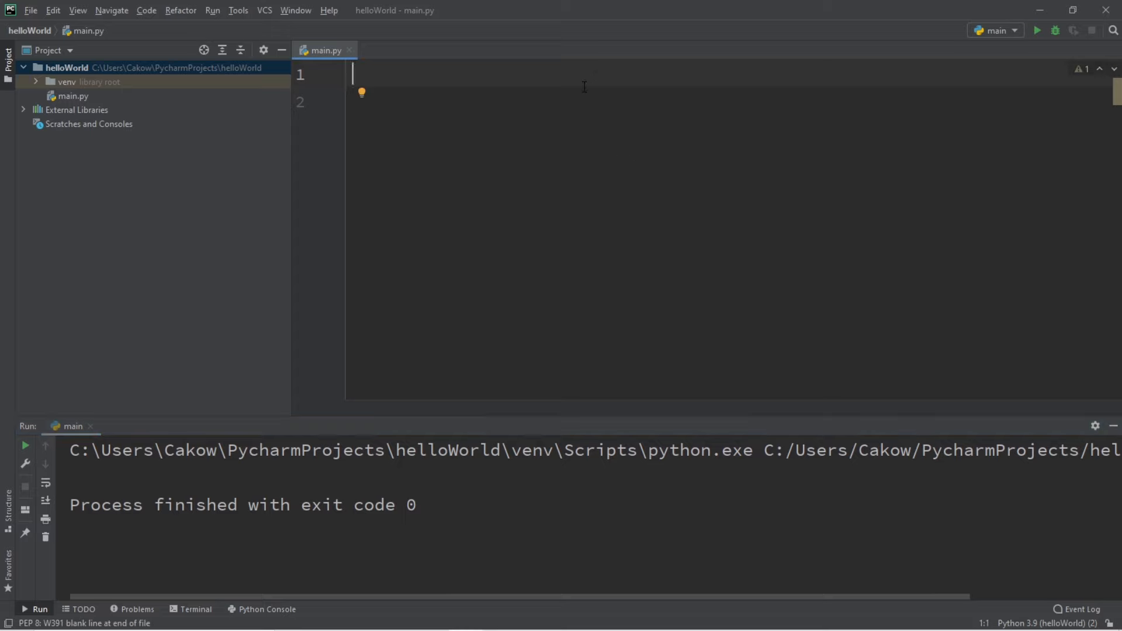
Step: Write print("I love pizza") on line 1 and run the script
{"action": "type", "text": "print(\""}
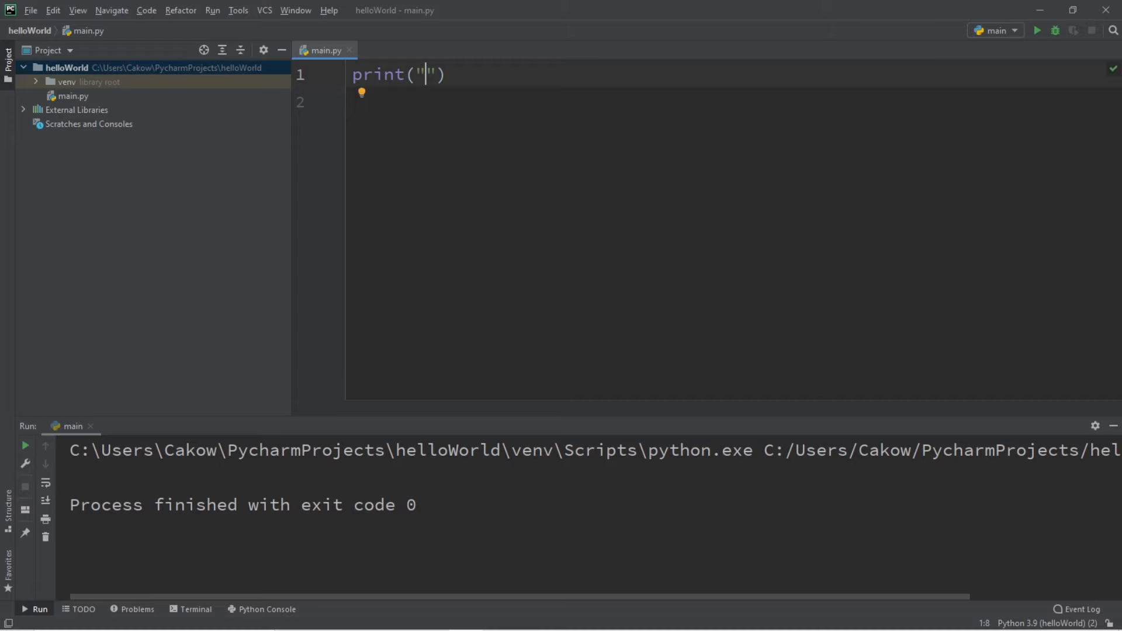
{"action": "type", "text": "I love pi"}
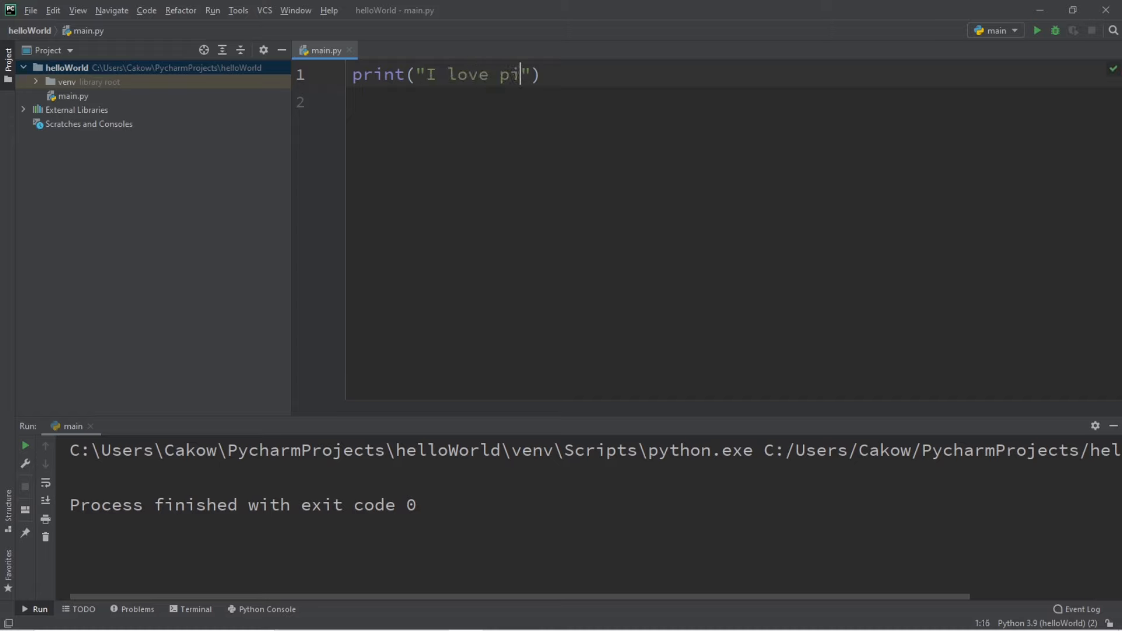
{"action": "type", "text": "zza"}
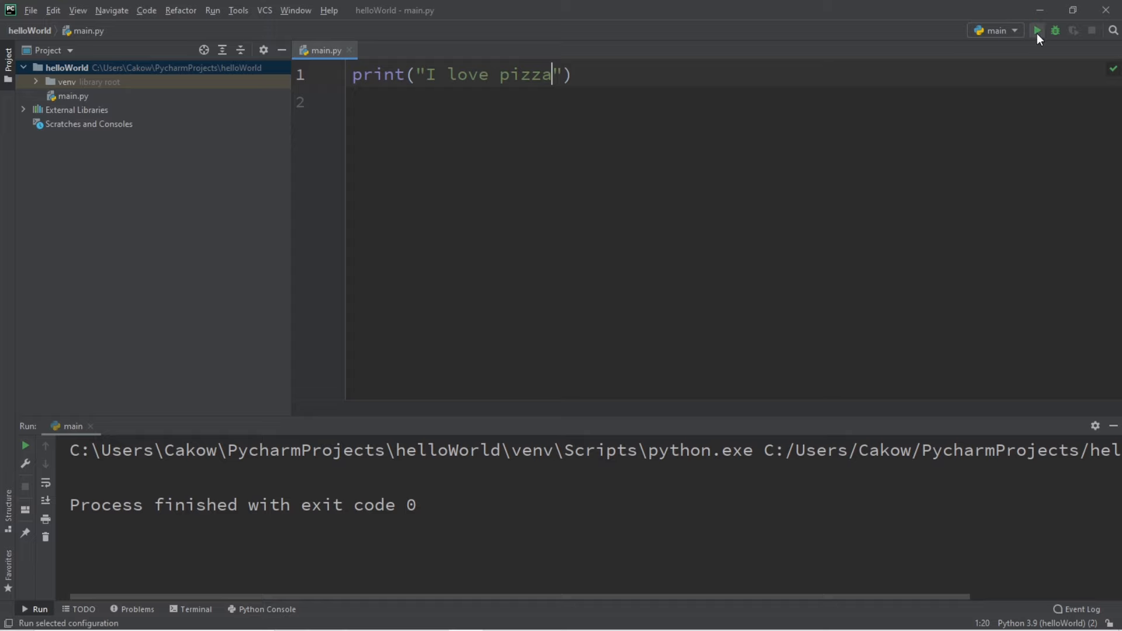
{"action": "left_click", "coordinate": [1037, 29]}
{"action": "type", "text": "print("}
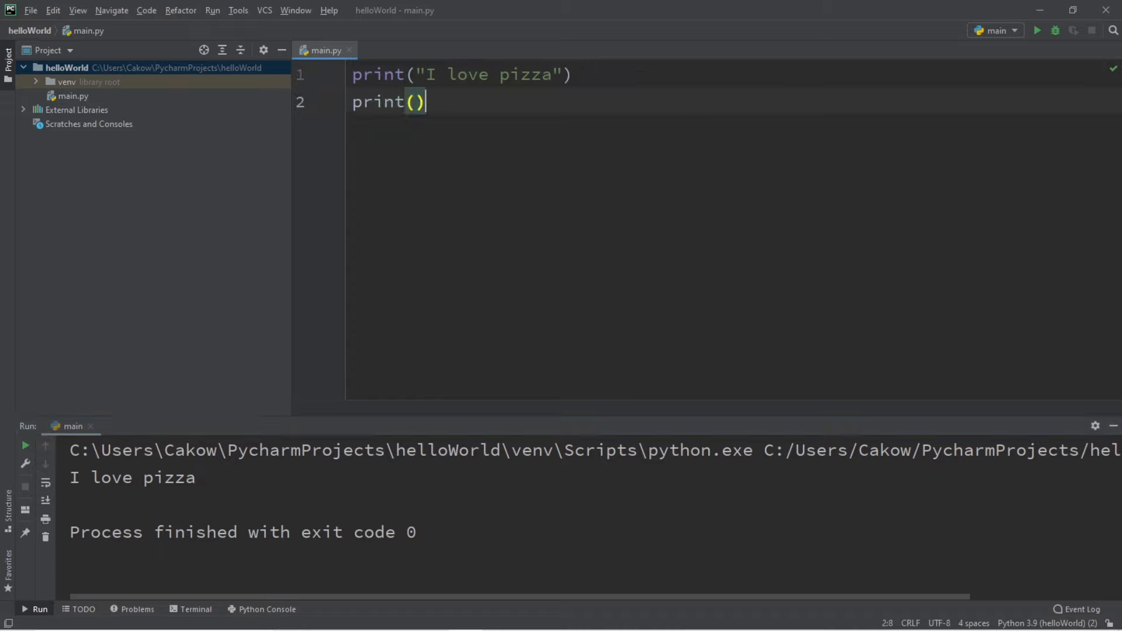
Step: Add print("It's really good!") as line 2 of main.py and rerun it
{"action": "type", "text": "\""}
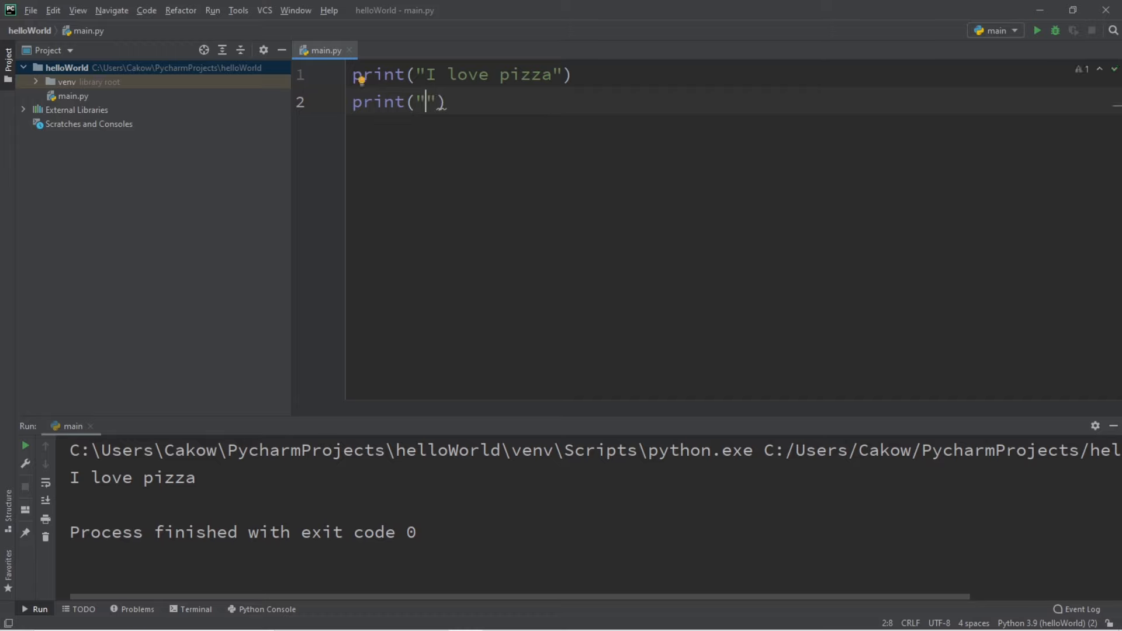
{"action": "type", "text": "It's rea"}
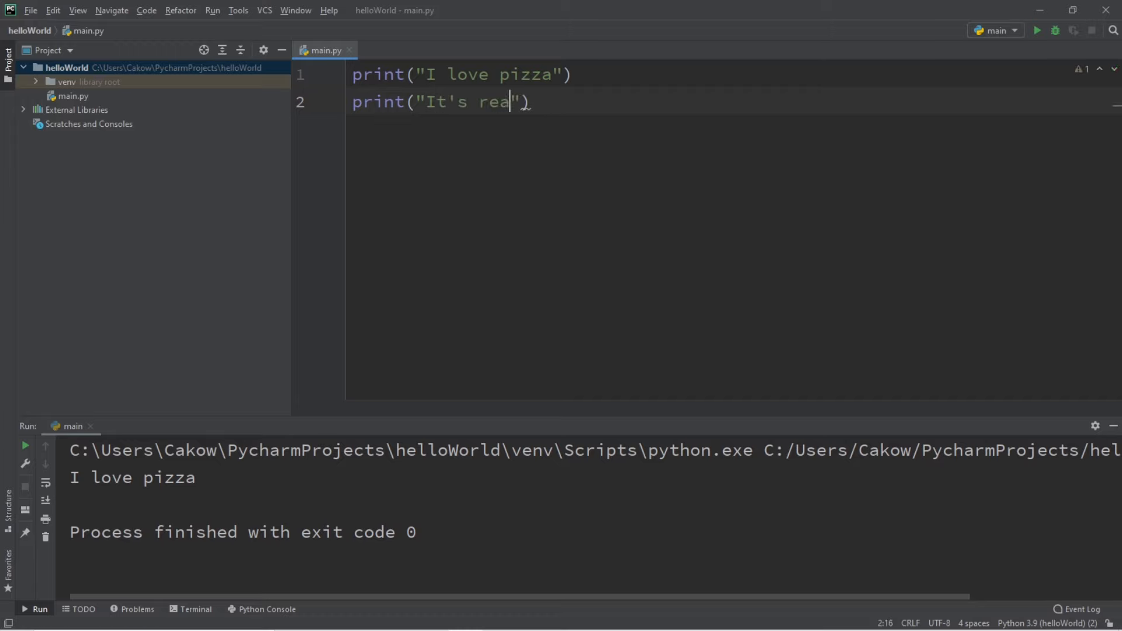
{"action": "type", "text": "lly good"}
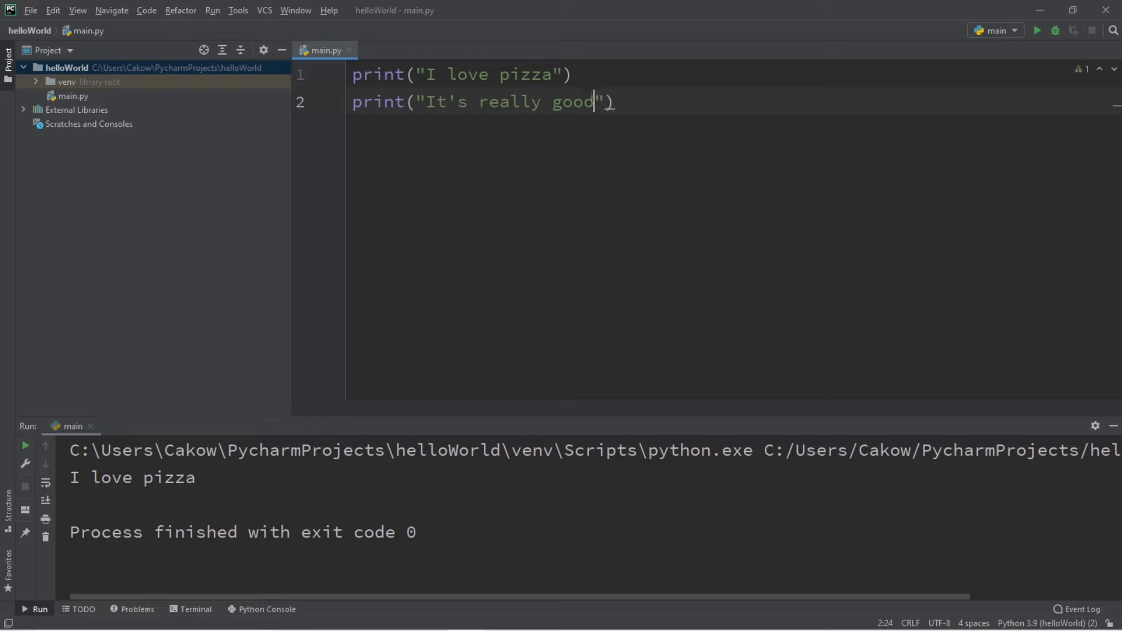
{"action": "type", "text": "!"}
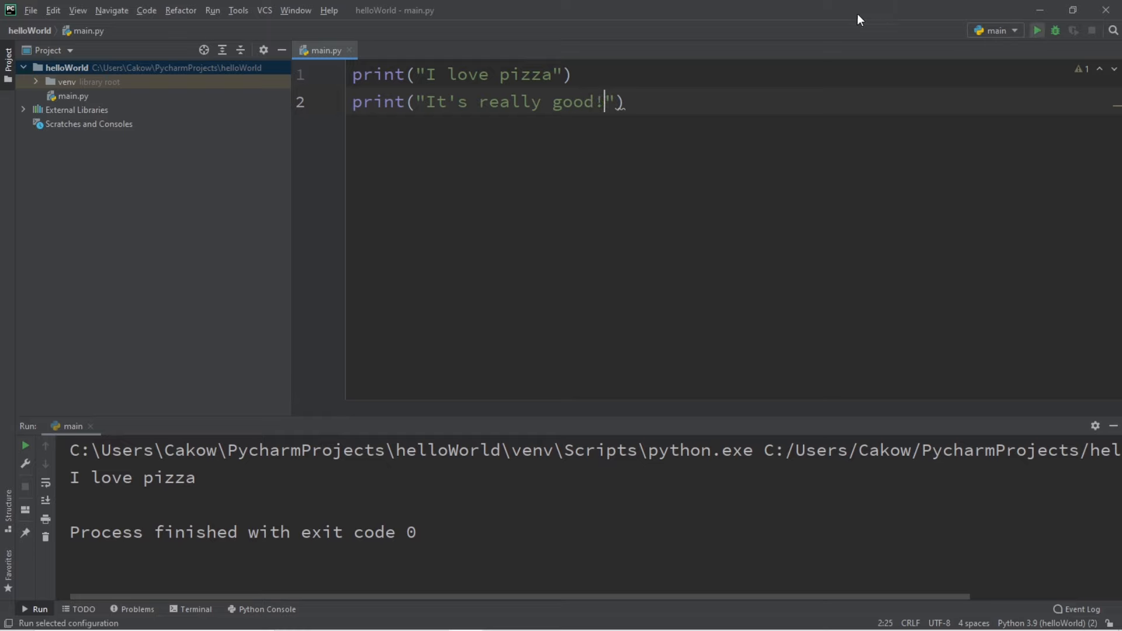
{"action": "left_click", "coordinate": [1037, 30]}
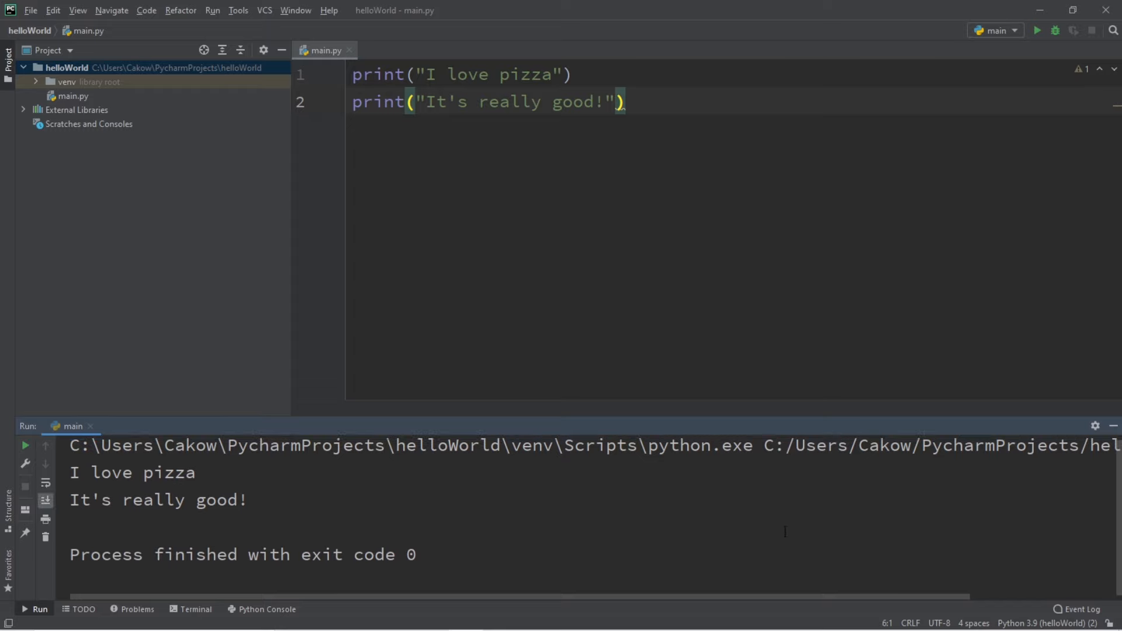
{"action": "mouse_move", "coordinate": [590, 505]}
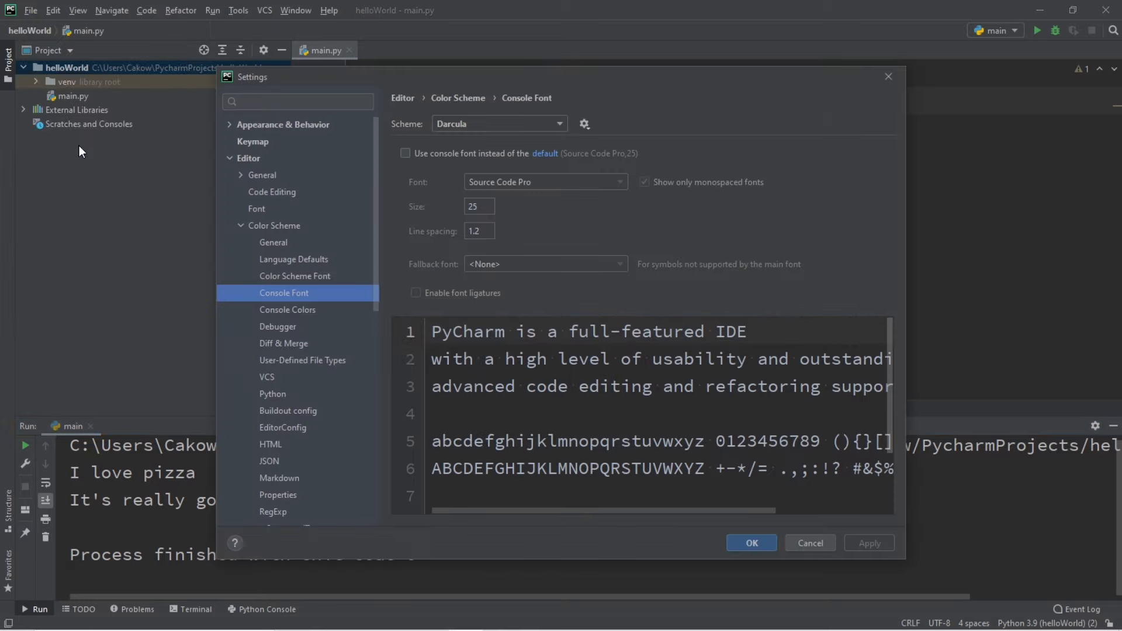
Step: Set the Console Font setting to JetBrains Mono at size 25
{"action": "left_click", "coordinate": [248, 159]}
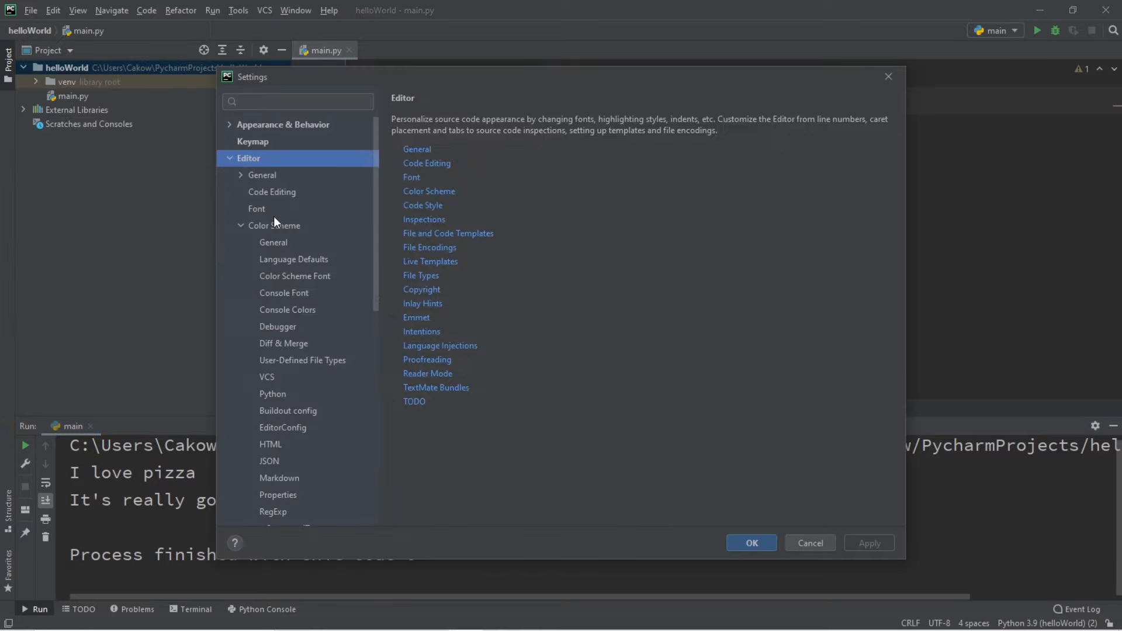
{"action": "left_click", "coordinate": [283, 293]}
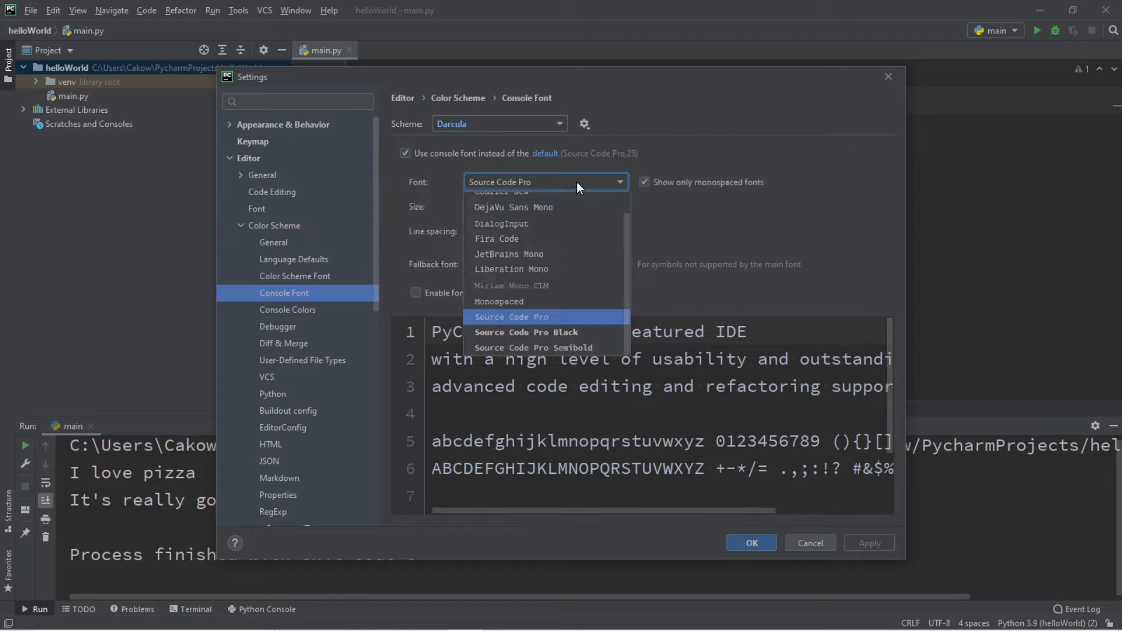
{"action": "mouse_move", "coordinate": [509, 254]}
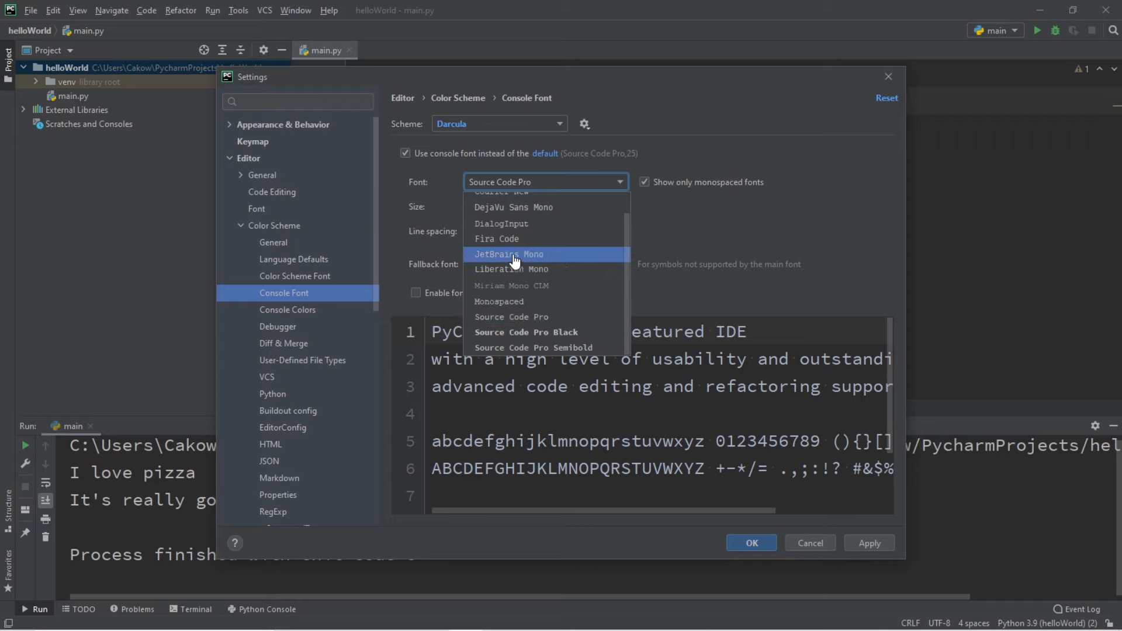
{"action": "left_click", "coordinate": [509, 254]}
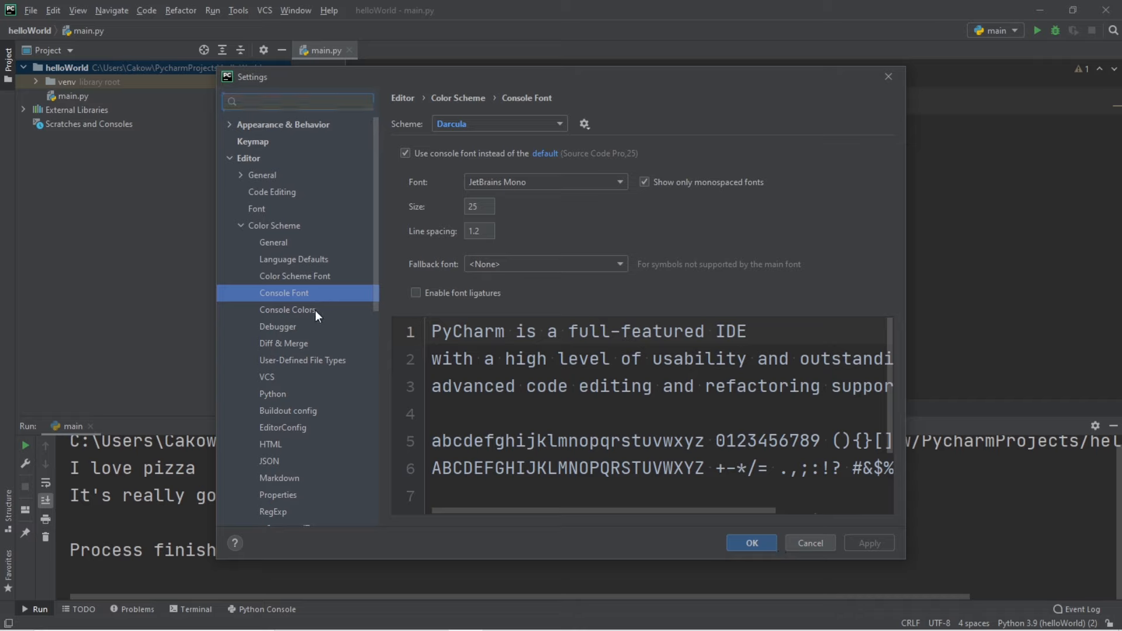
Step: Color standard output 40FF00 and system output 414141 in Console Colors, then apply with OK
{"action": "left_click", "coordinate": [287, 309]}
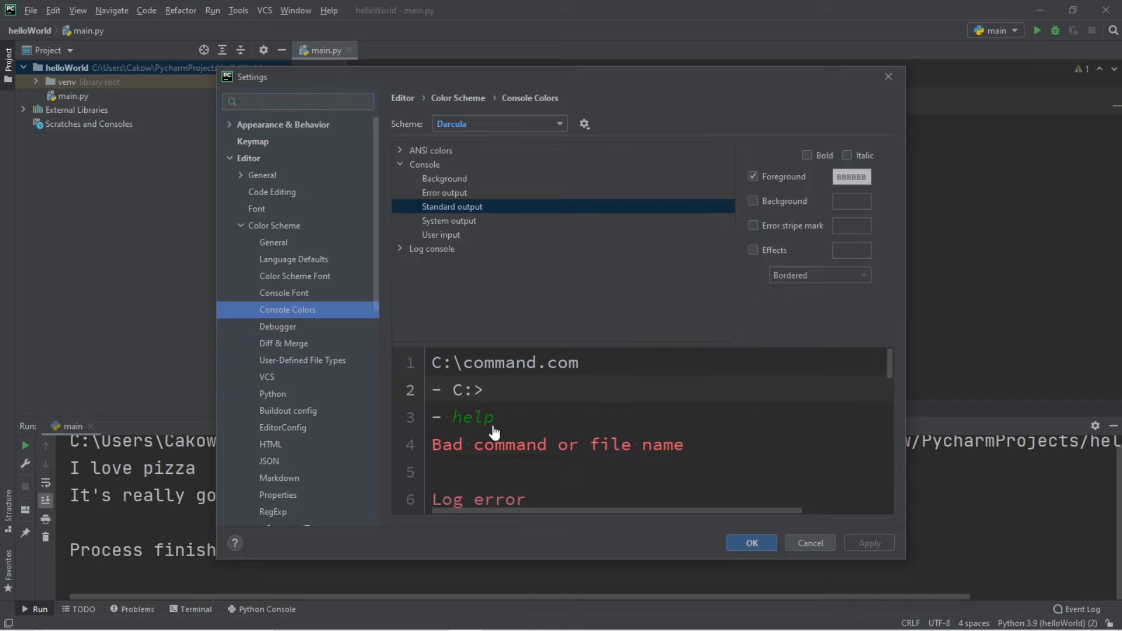
{"action": "mouse_move", "coordinate": [418, 404]}
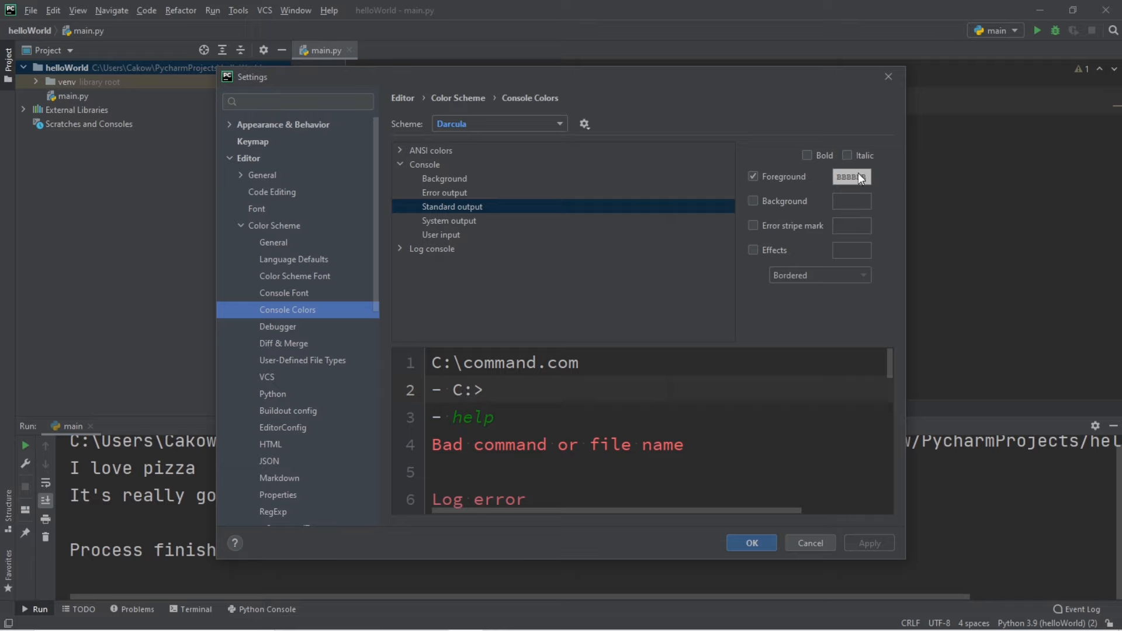
{"action": "left_click", "coordinate": [851, 176]}
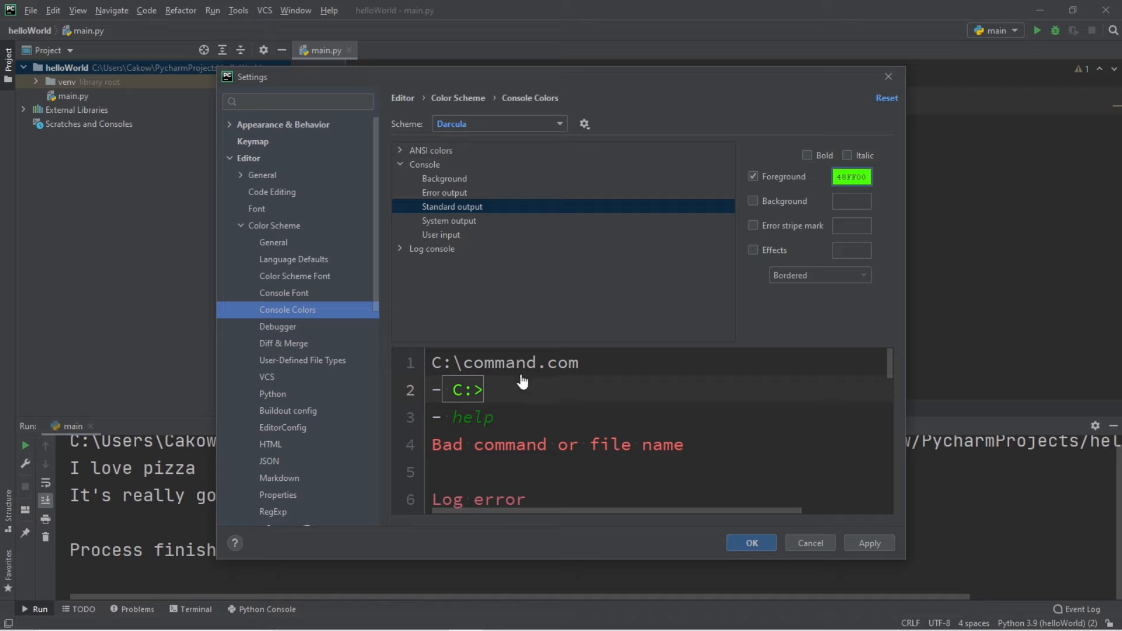
{"action": "left_click", "coordinate": [450, 220]}
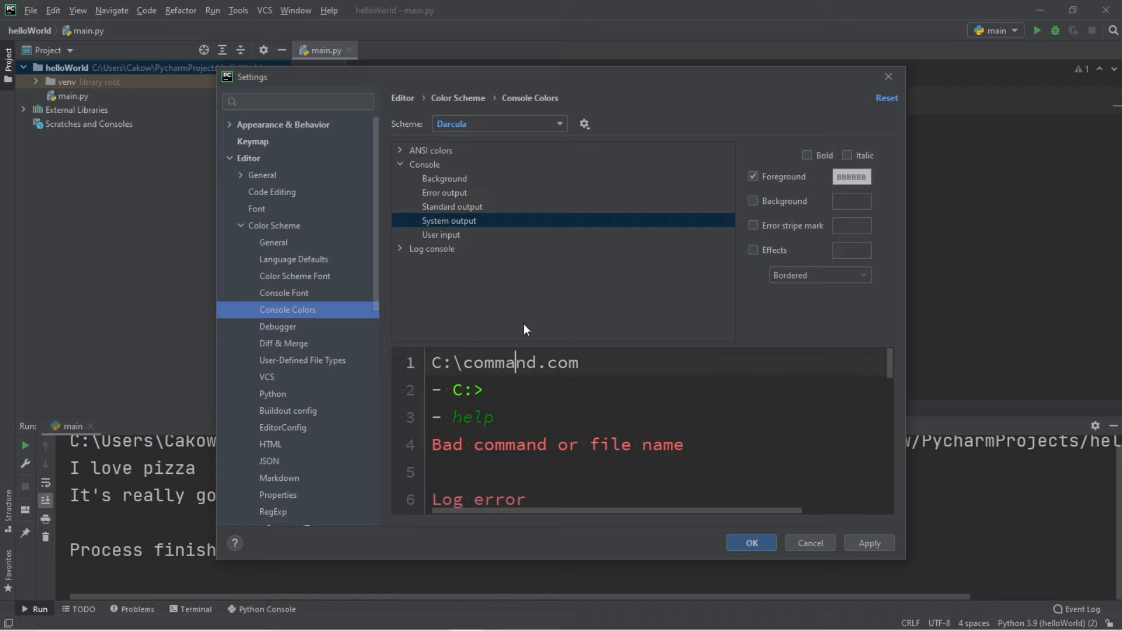
{"action": "left_click", "coordinate": [851, 176]}
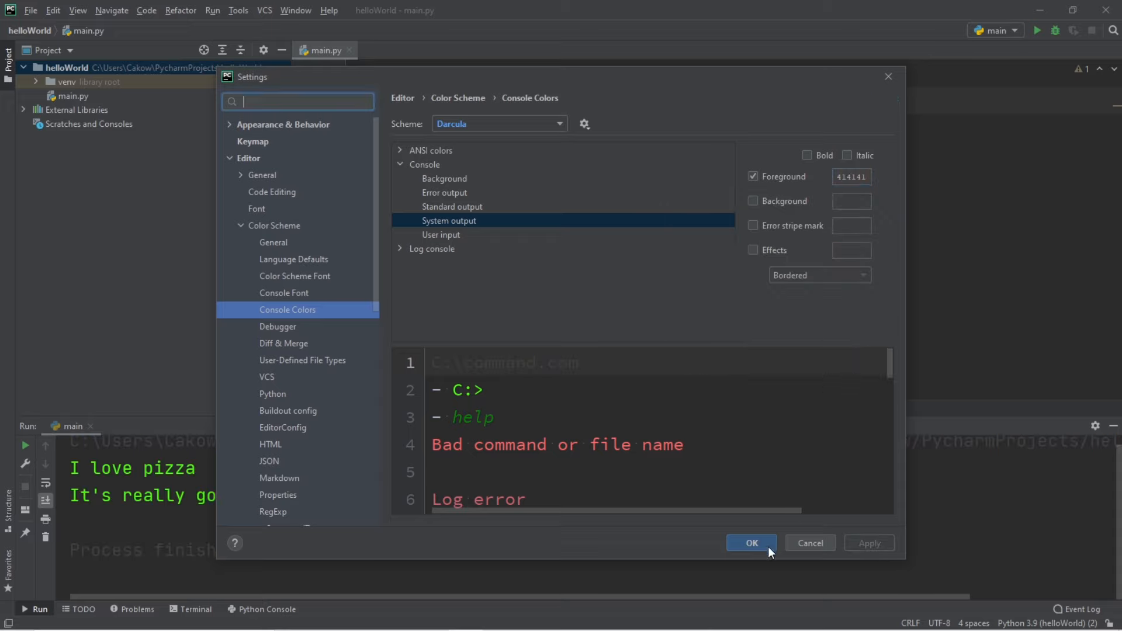
{"action": "left_click", "coordinate": [752, 543]}
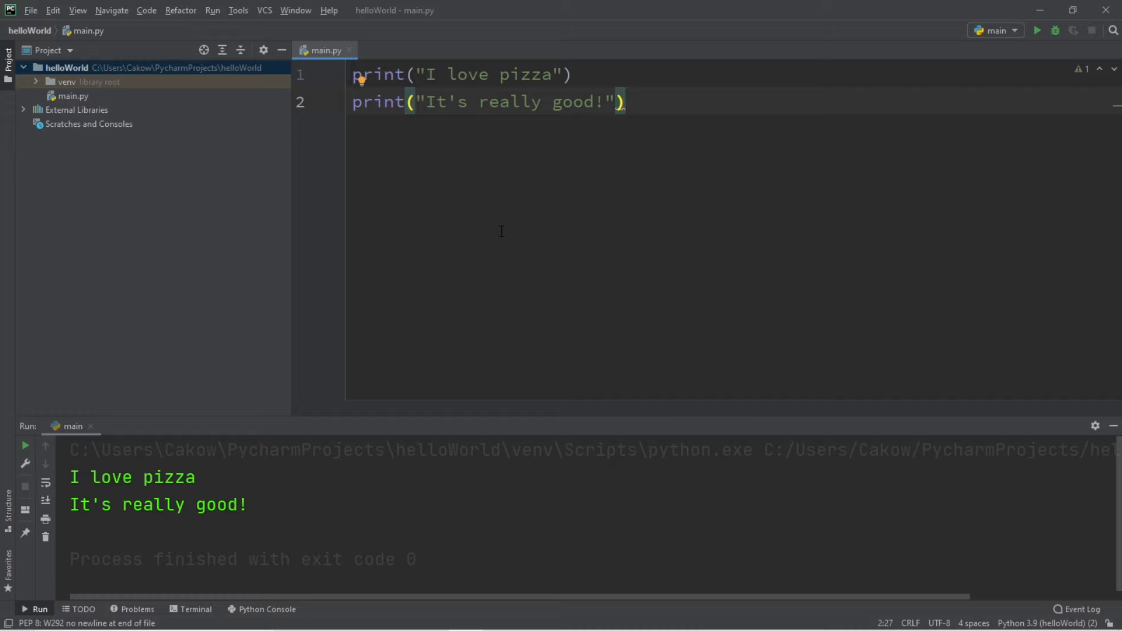
{"action": "mouse_move", "coordinate": [465, 417]}
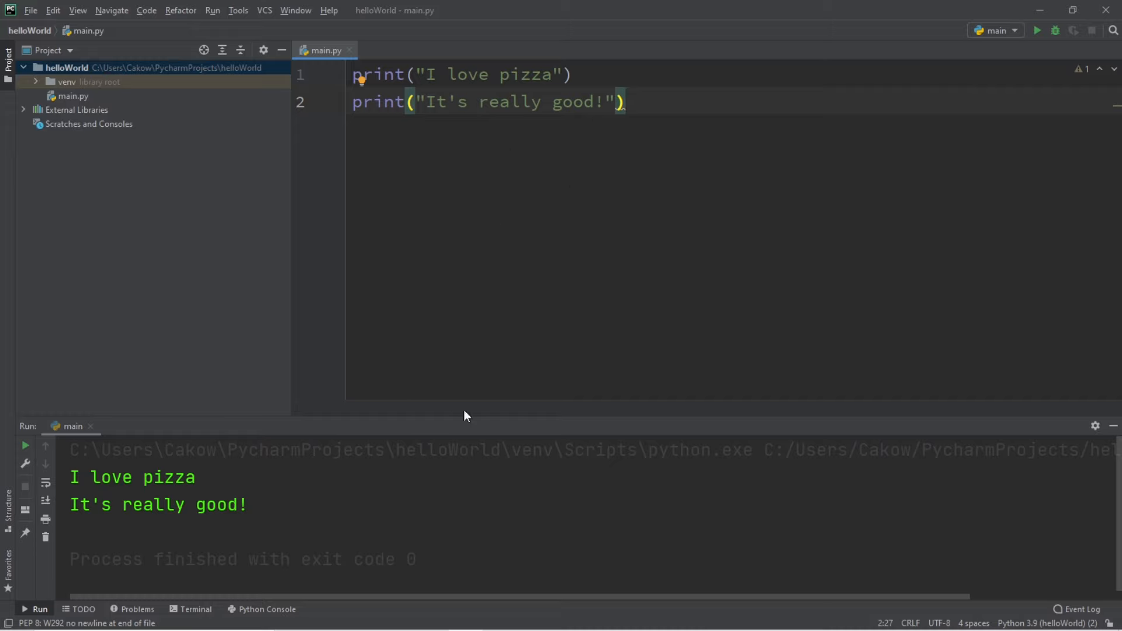
{"action": "mouse_move", "coordinate": [509, 288]}
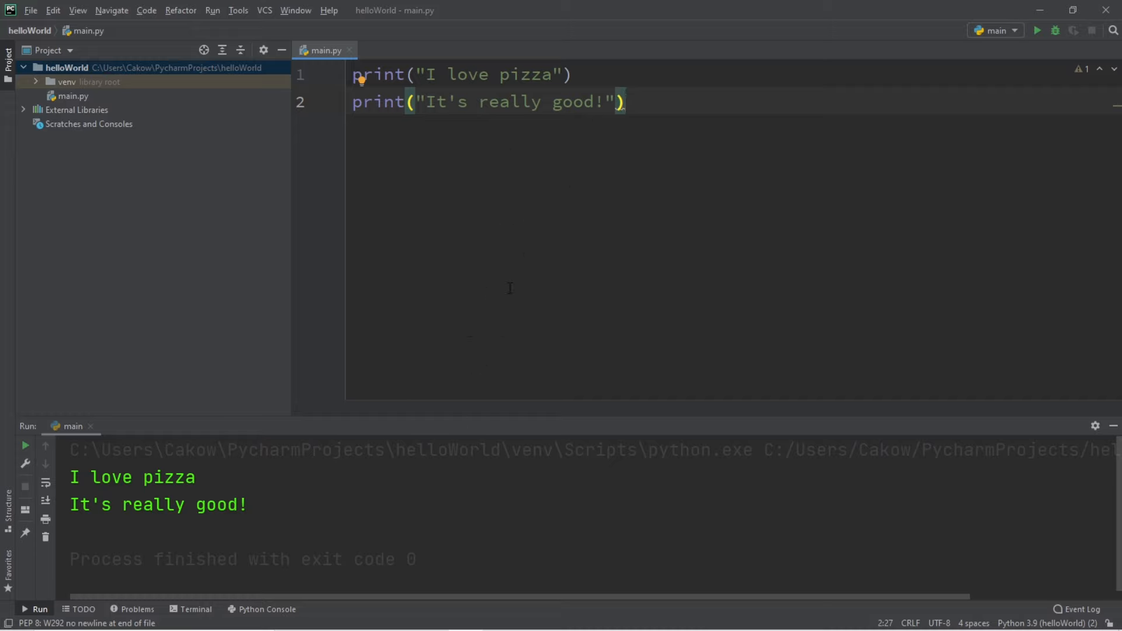